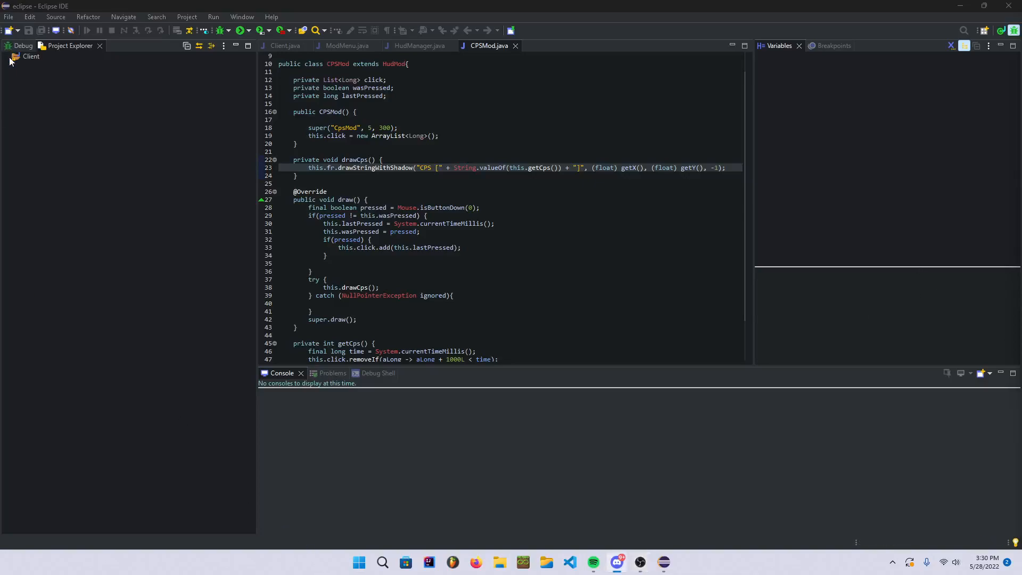
# Step: Expand Client > src > tutorial > gui in Project Explorer, briefly opening and closing hud
pyautogui.click(16, 56)
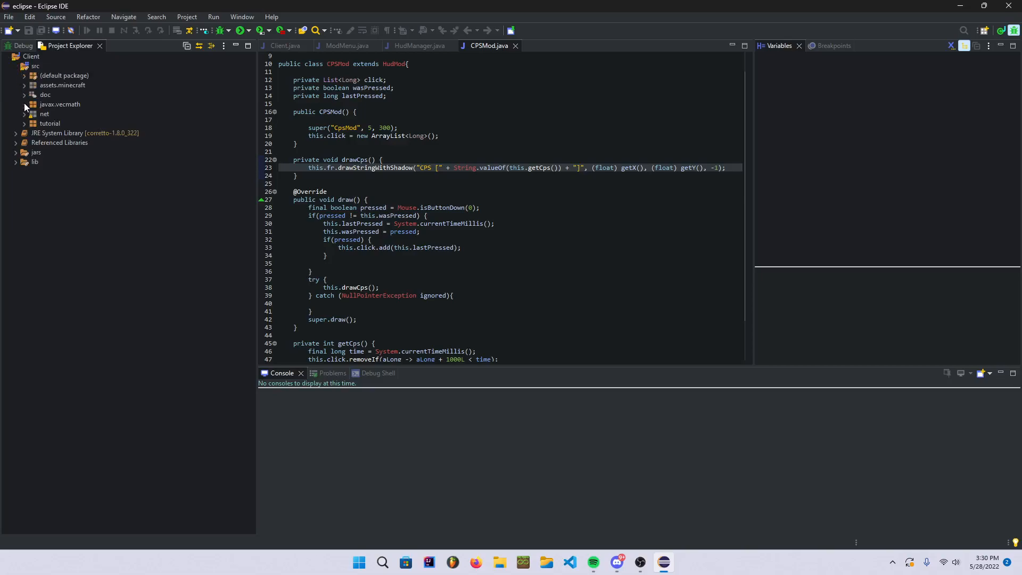
pyautogui.click(24, 123)
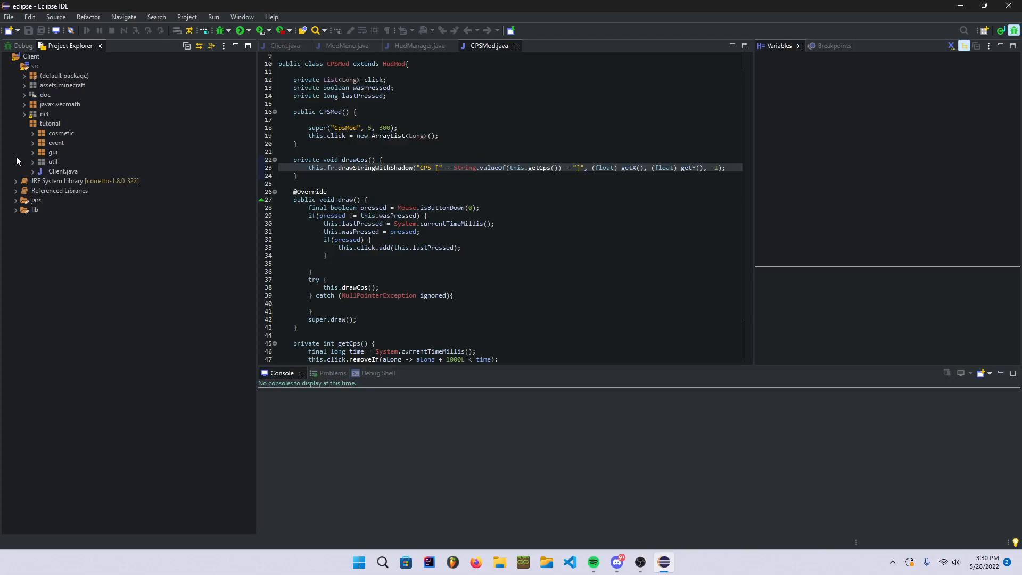
pyautogui.moveTo(7, 168)
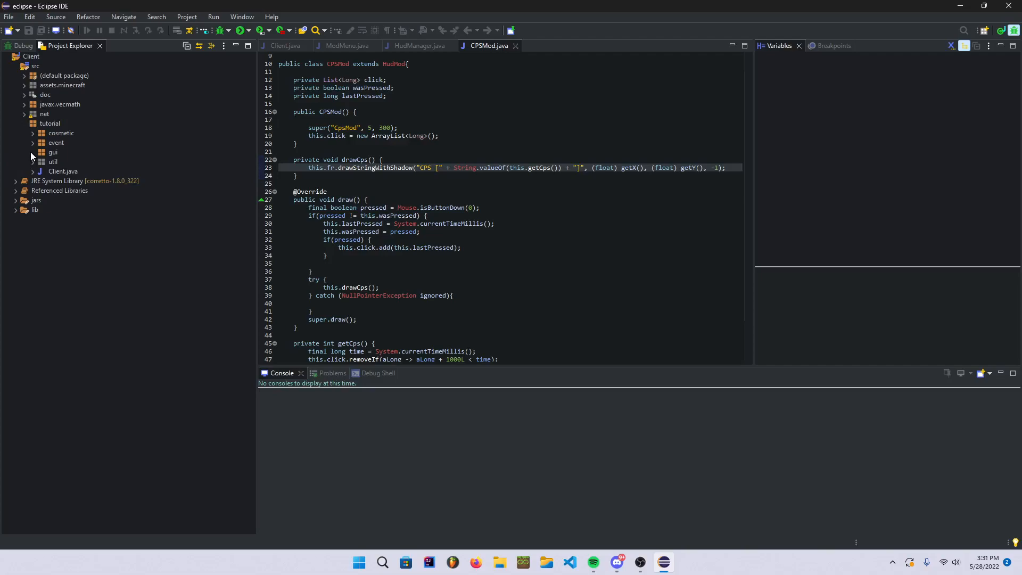
pyautogui.click(33, 151)
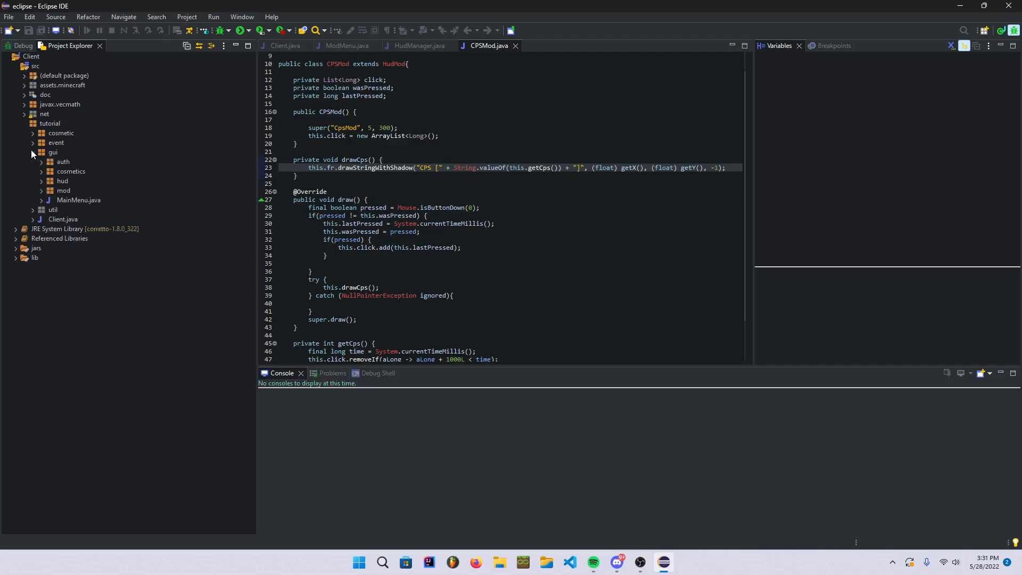
pyautogui.click(64, 191)
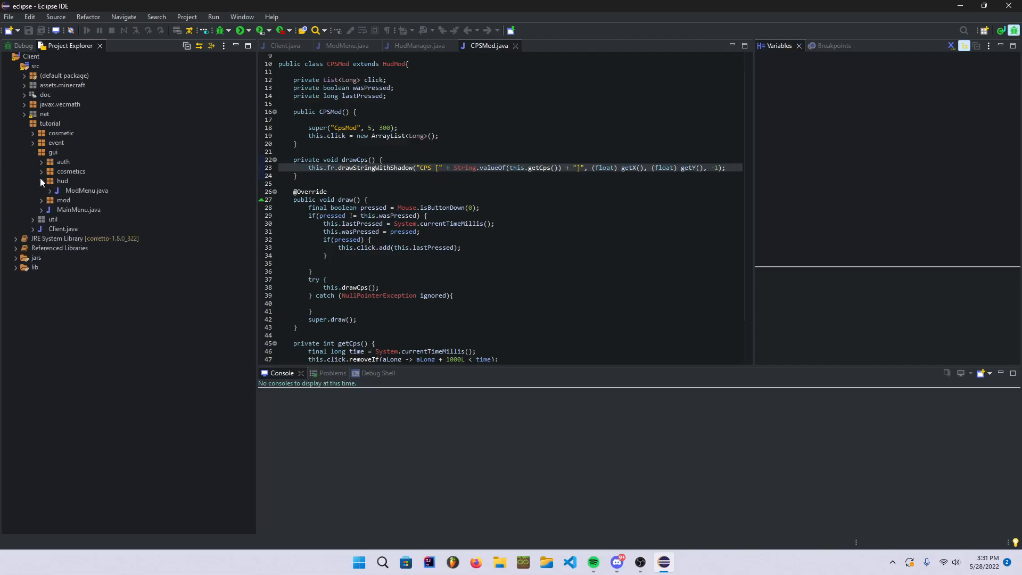
pyautogui.click(41, 181)
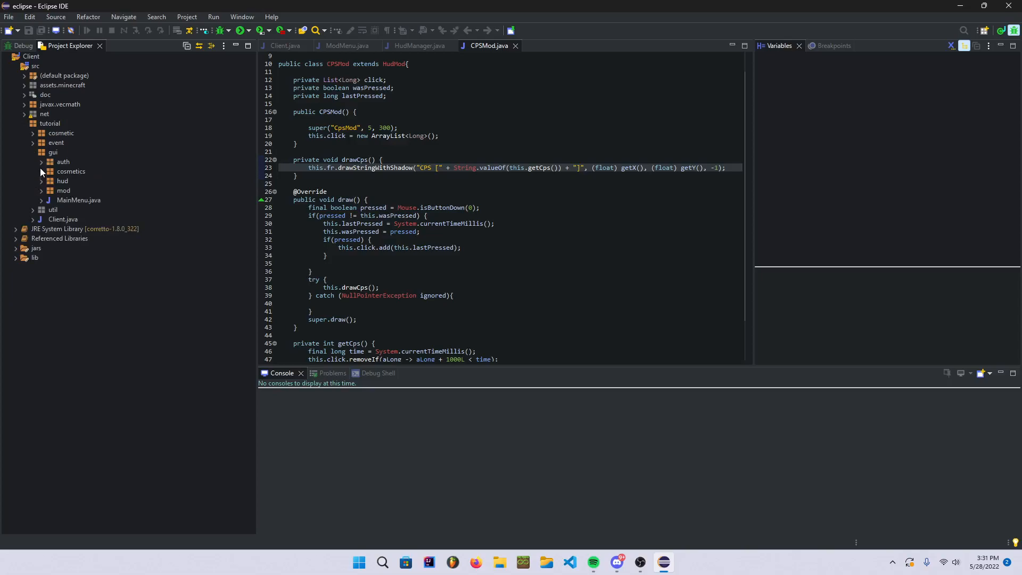
# Step: Open MainMenu.java and declare a public BackgroundEnum with constants BG_1 and BG_2 above initGui
pyautogui.doubleClick(78, 200)
pyautogui.write('p')
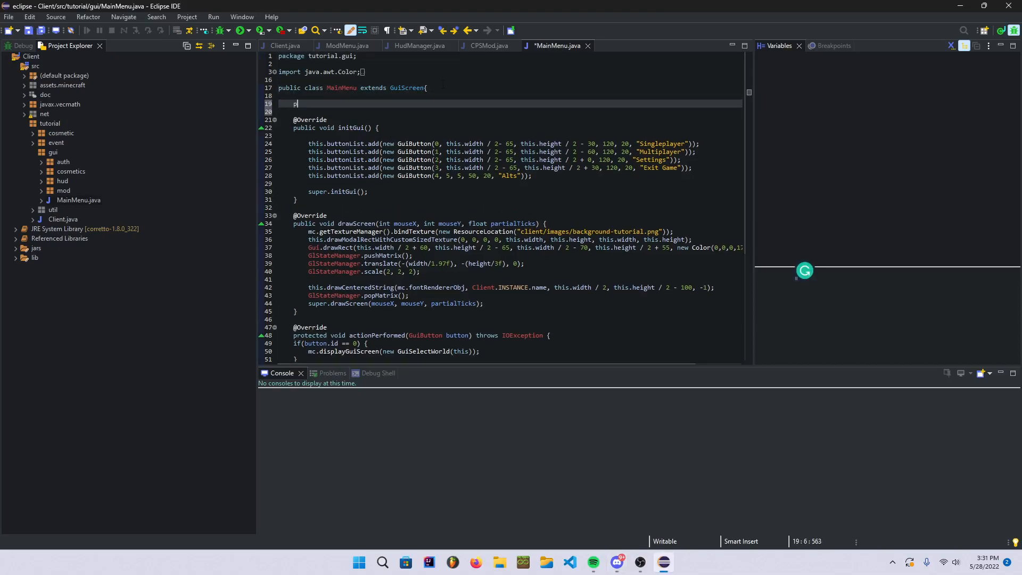
pyautogui.write('ublic enum')
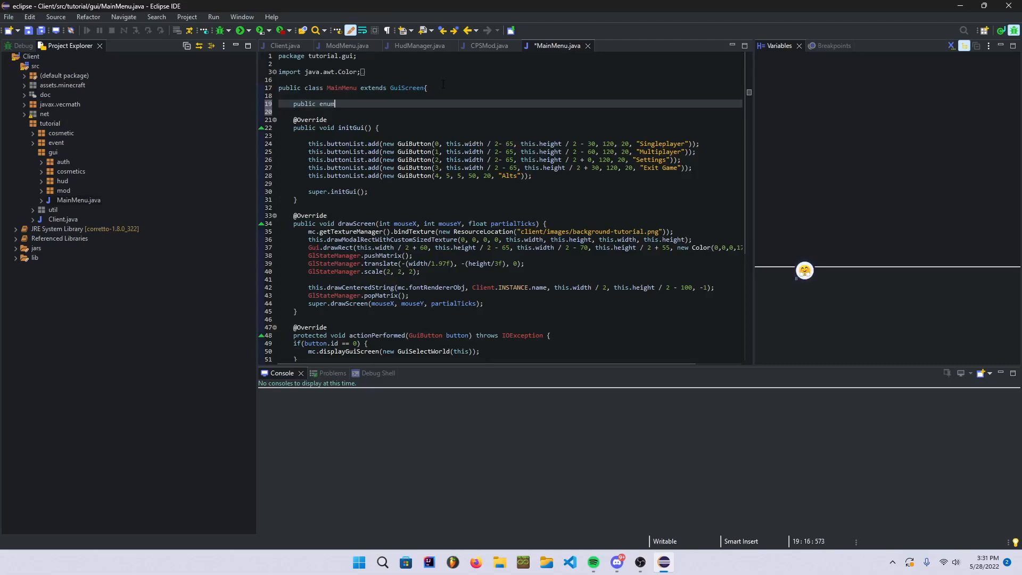
pyautogui.write('BackgroundEnum{')
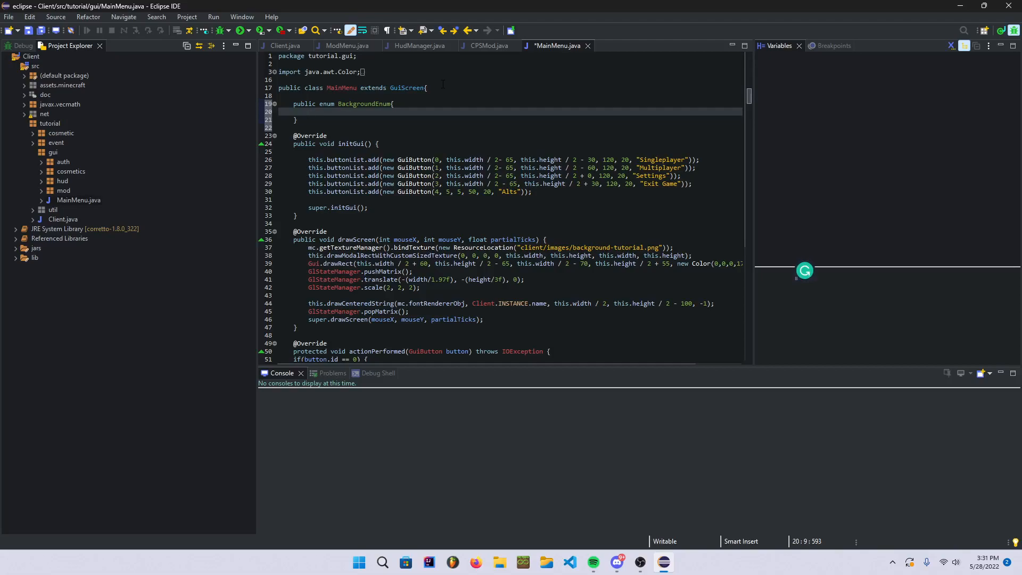
pyautogui.write('BG_')
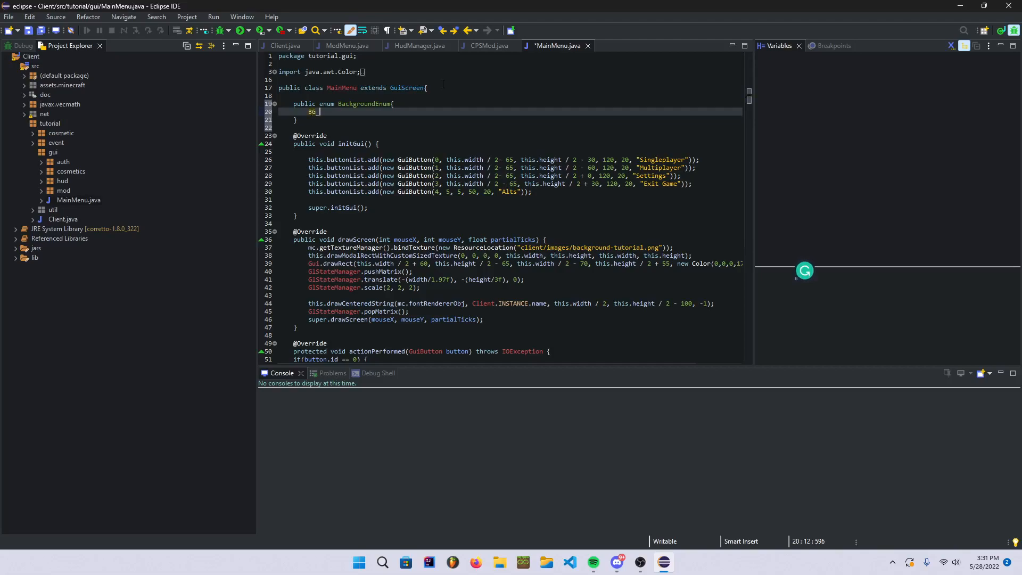
pyautogui.write('1,')
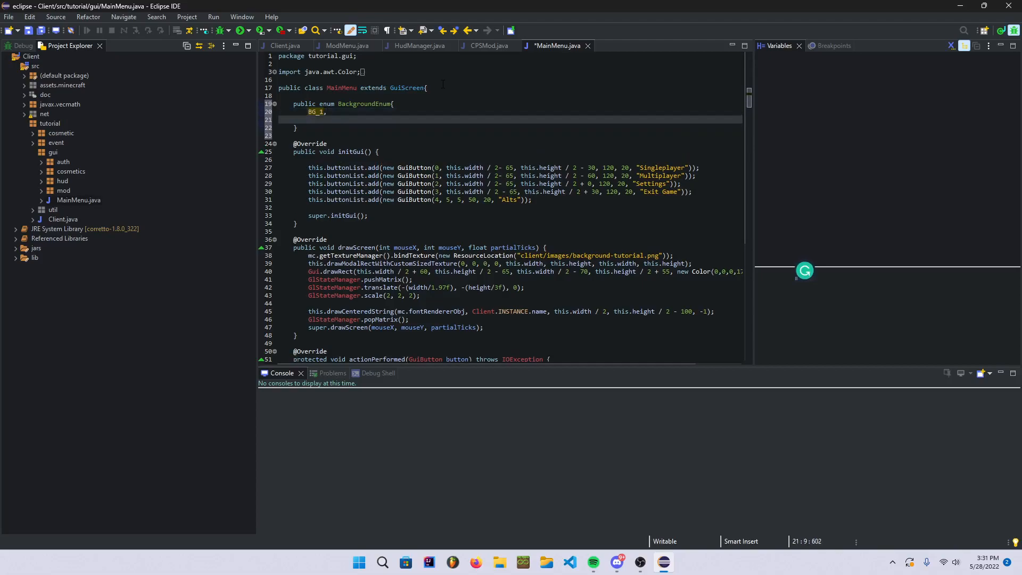
pyautogui.write('GB')
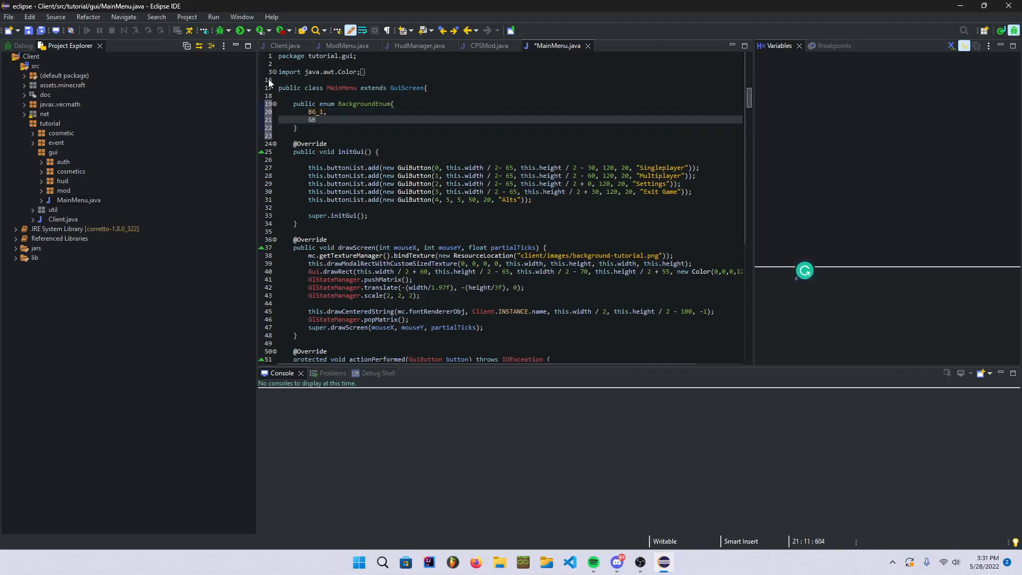
pyautogui.write('BG_2;')
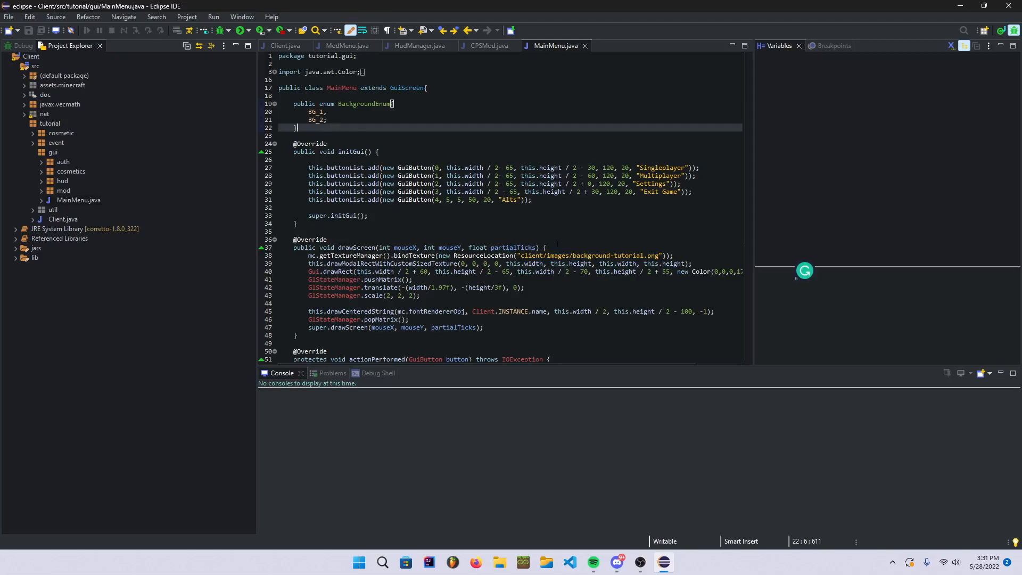
# Step: Launch the Client application and duplicate the Alts buttonList.add line in initGui
pyautogui.click(546, 247)
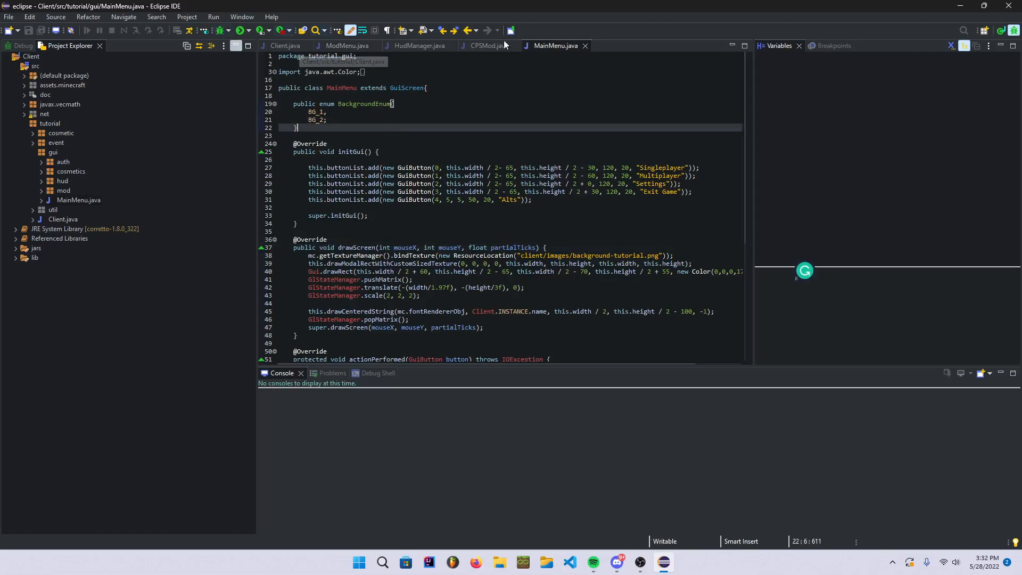
pyautogui.click(224, 31)
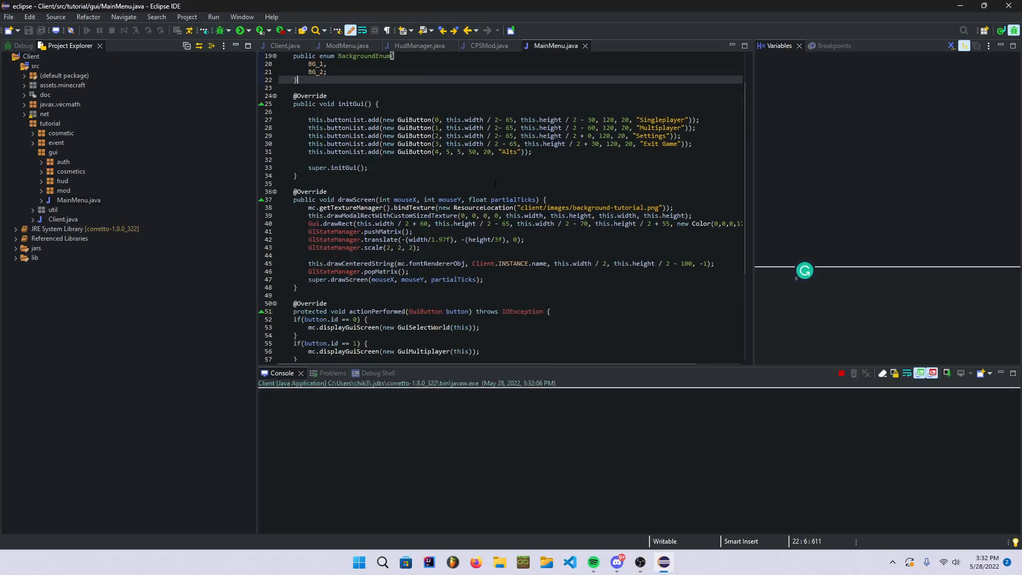
pyautogui.scroll(-3)
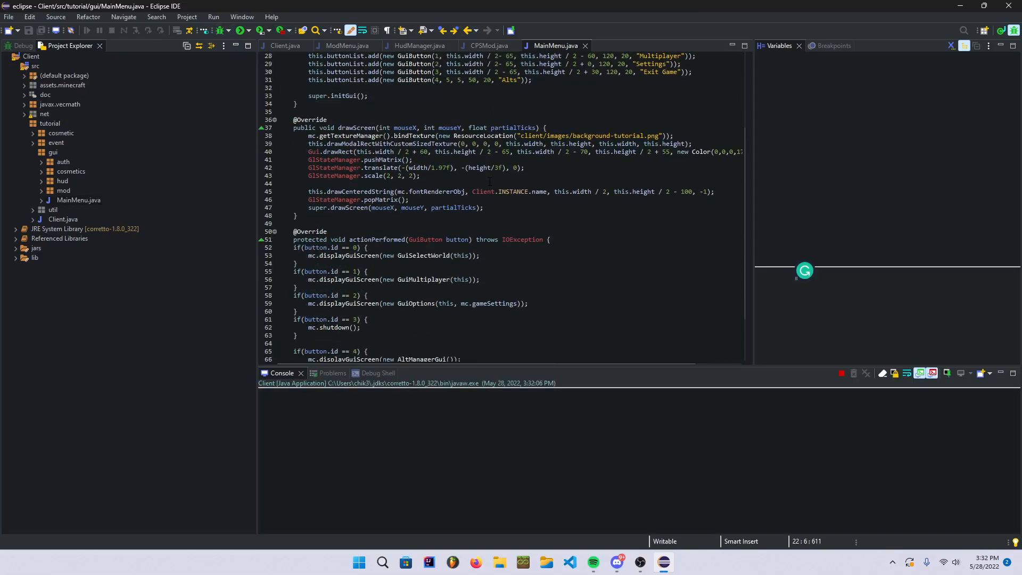
pyautogui.click(224, 31)
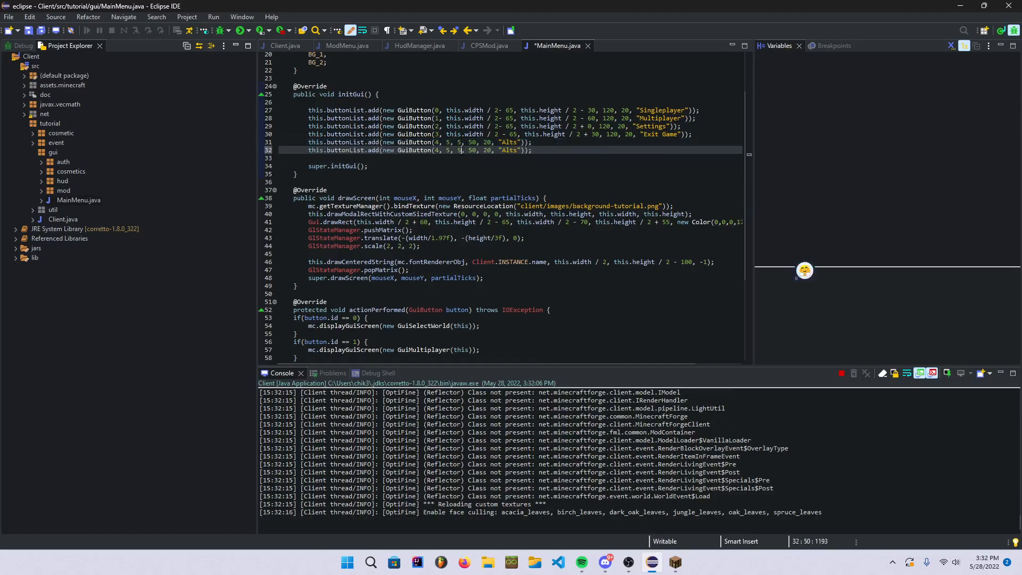
# Step: Save, check the running game, then set the copied button to id 6 and y 30
pyautogui.press('Backspace')
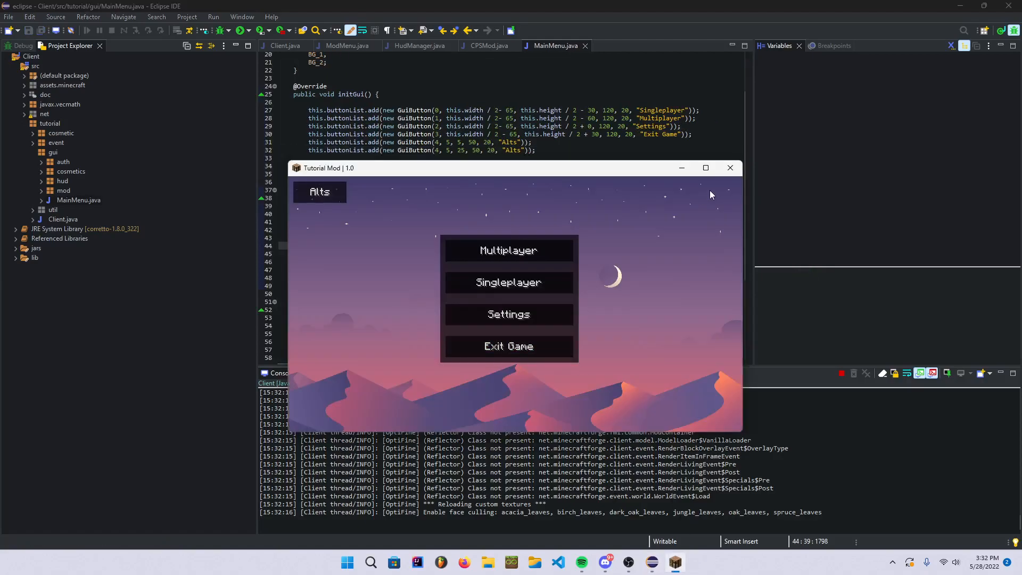
pyautogui.click(705, 168)
pyautogui.write('30')
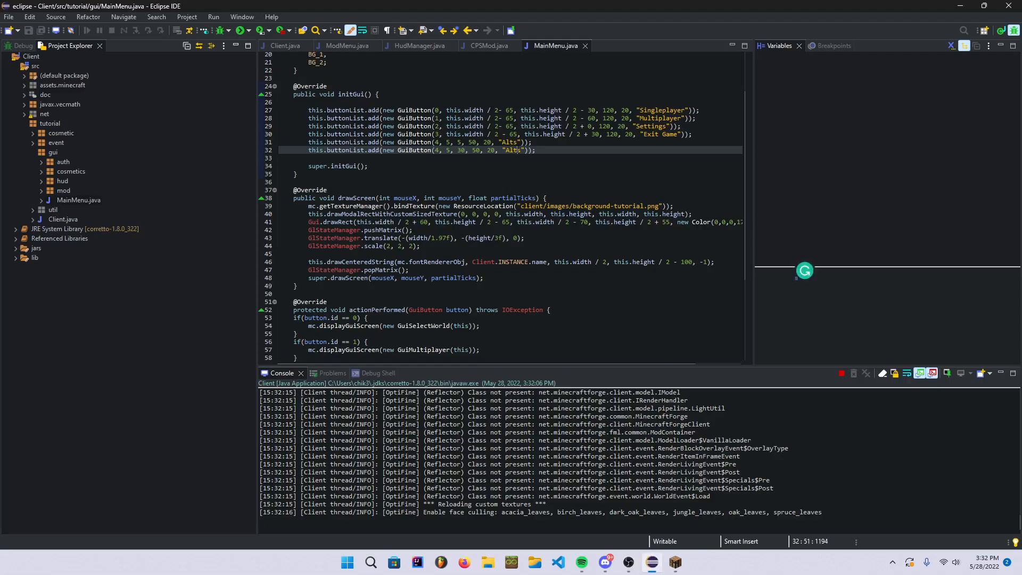
# Step: Label the copied button "Background" and start a width of + mc.fontRendererObj.get..
pyautogui.write('Background')
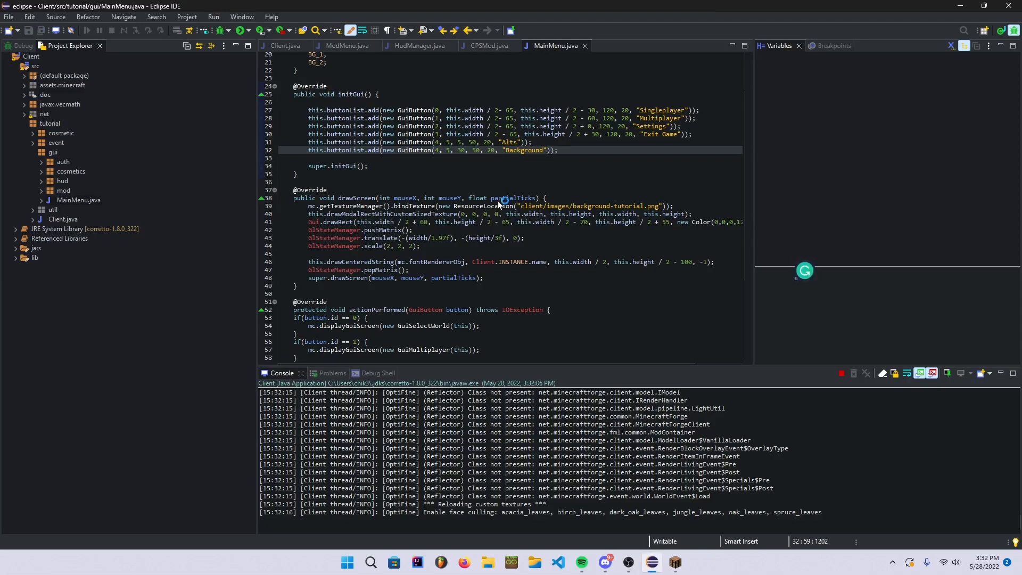
pyautogui.write('+ mc.fontRendererObj.')
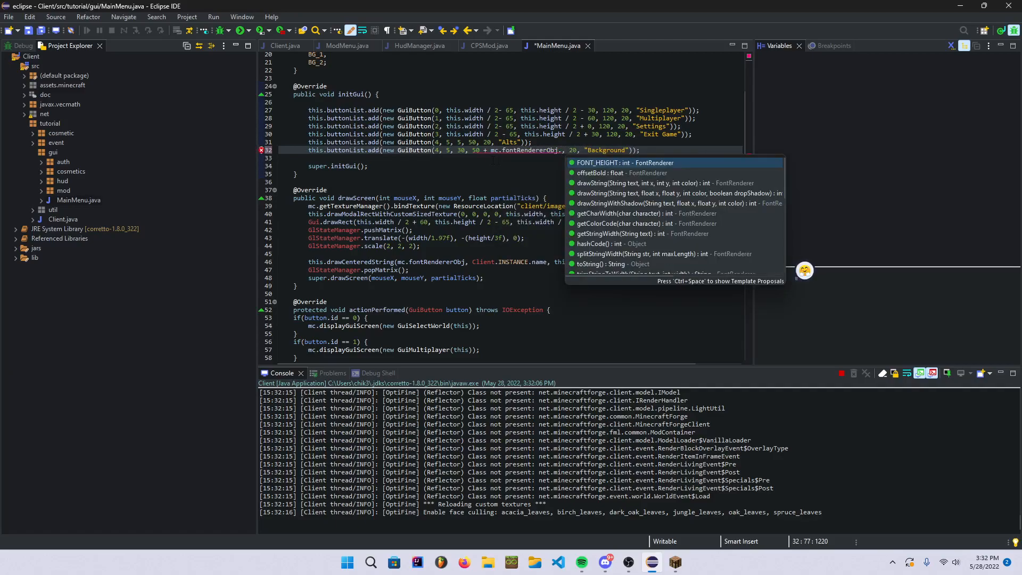
pyautogui.write('get')
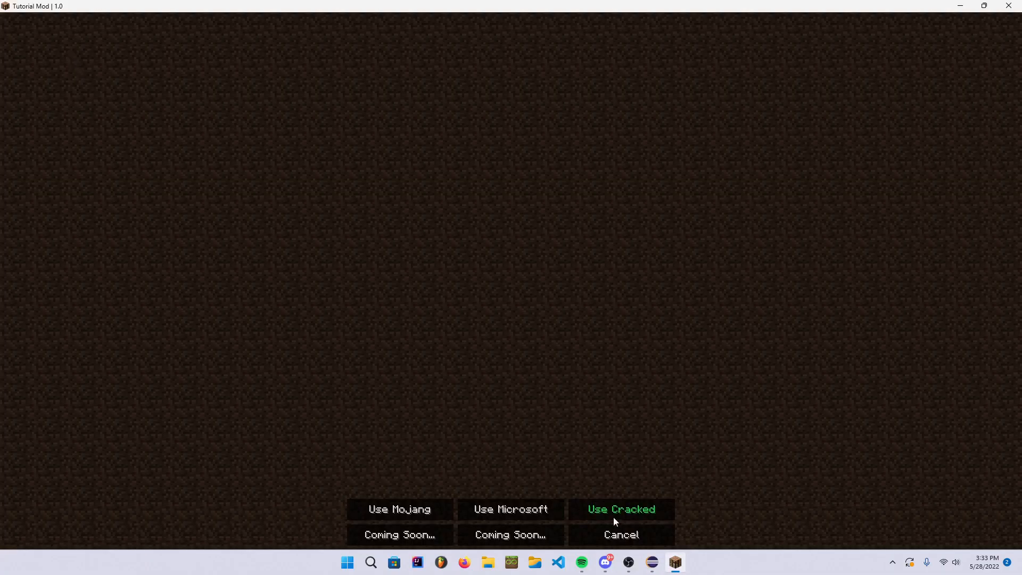
# Step: View the Tutorial Mod main menu's Background button, then switch back to Eclipse
pyautogui.click(619, 509)
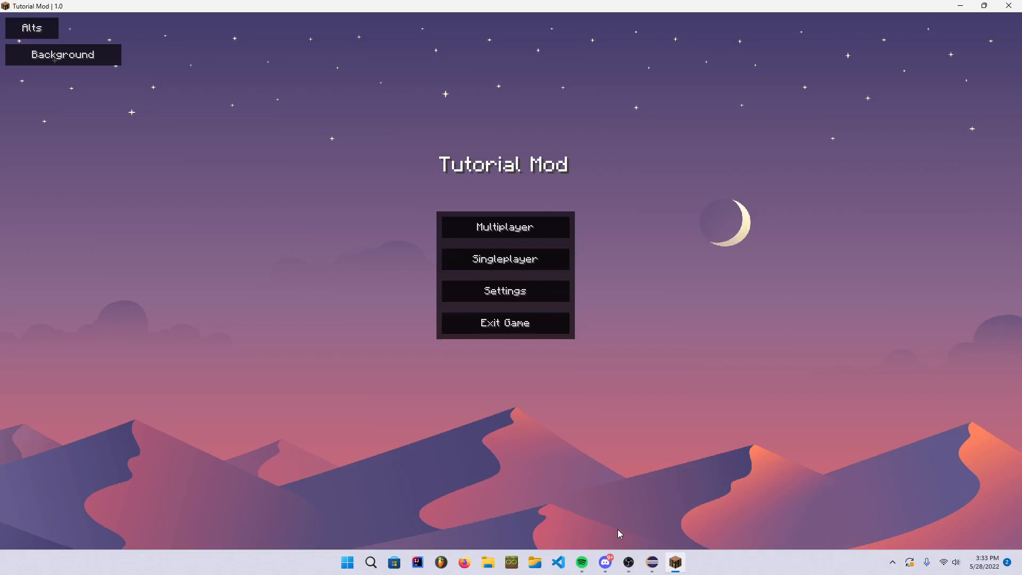
pyautogui.moveTo(464, 562)
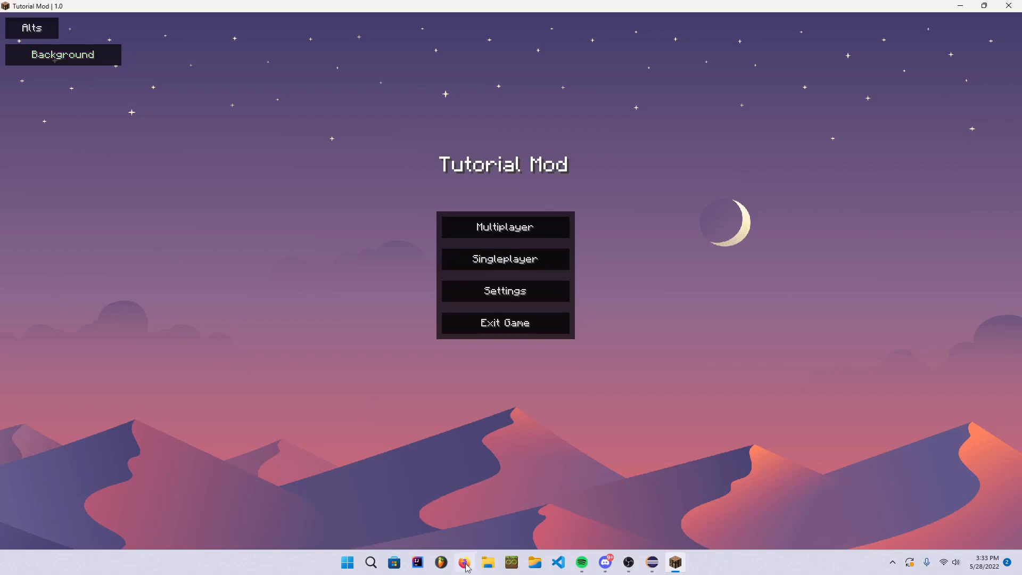
pyautogui.click(650, 562)
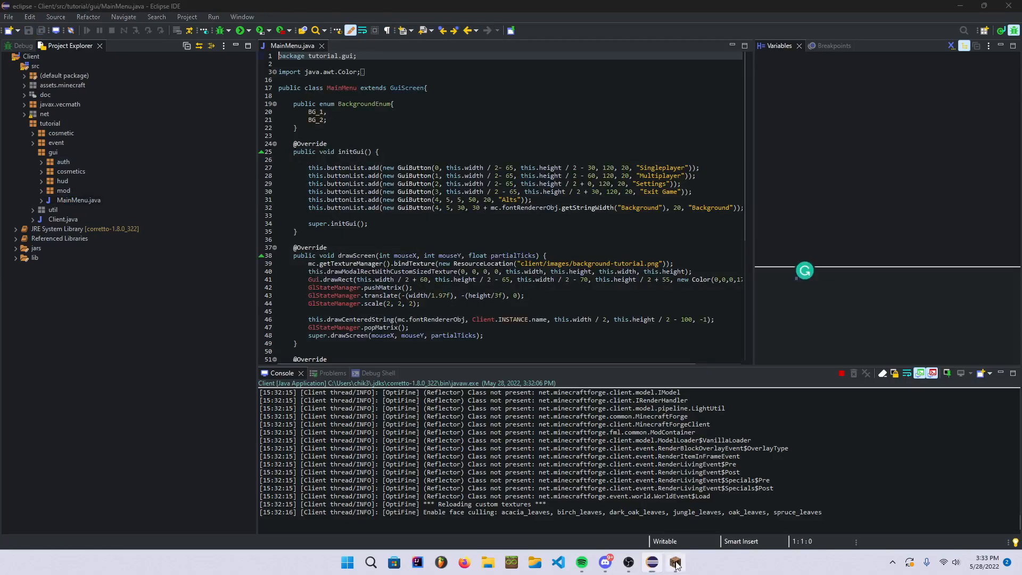
pyautogui.click(674, 562)
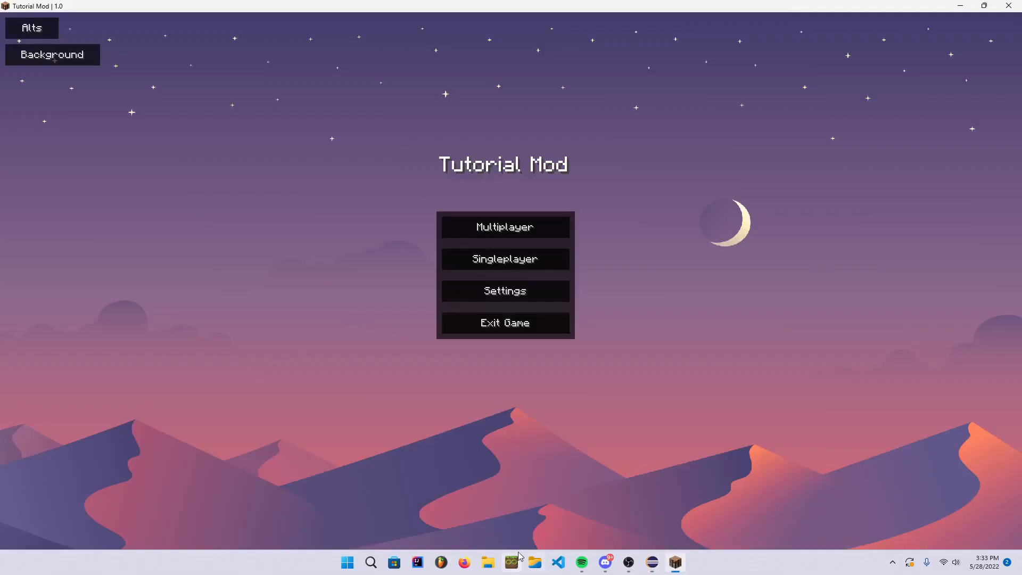
pyautogui.moveTo(486, 546)
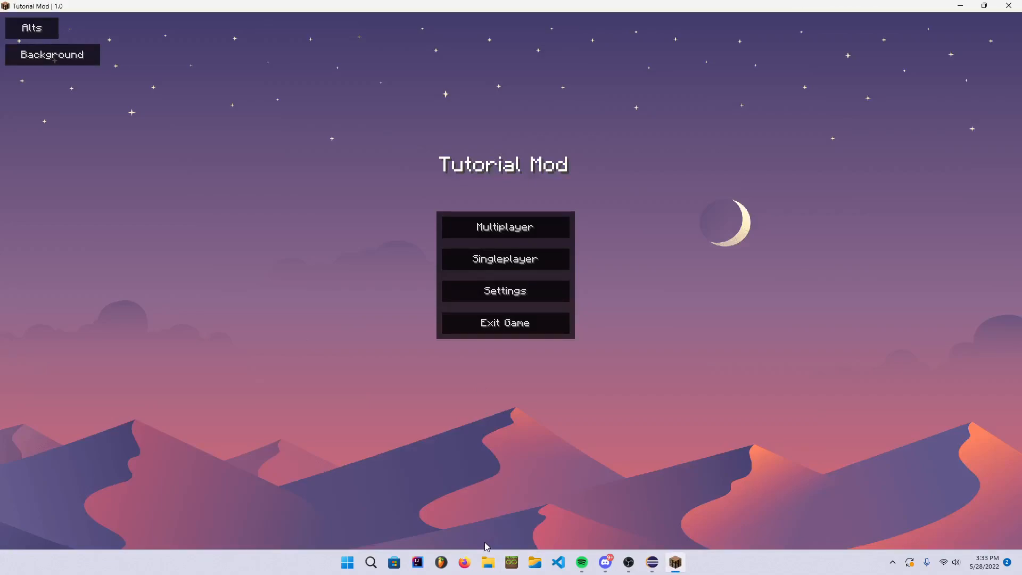
pyautogui.moveTo(563, 458)
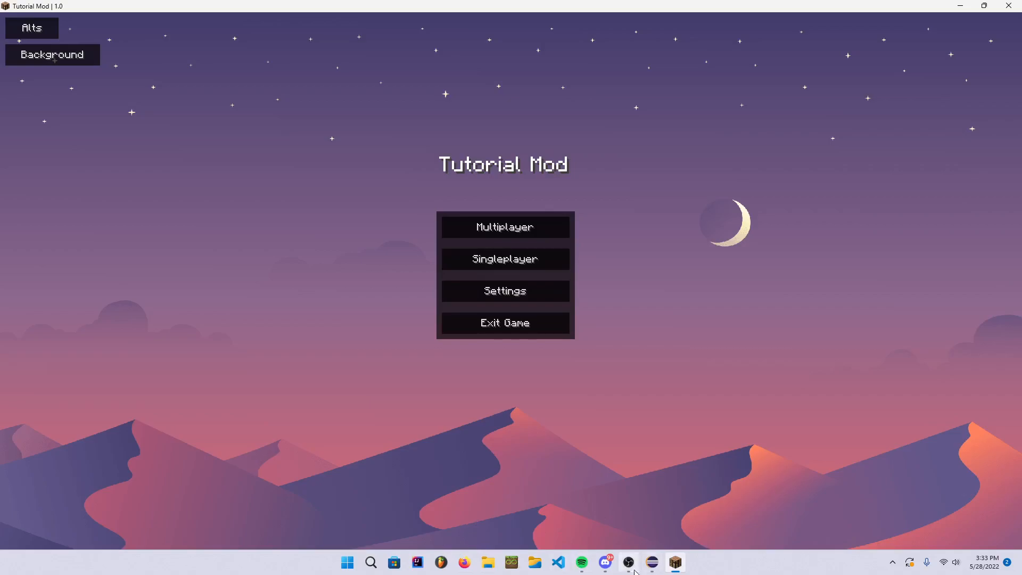
pyautogui.click(650, 562)
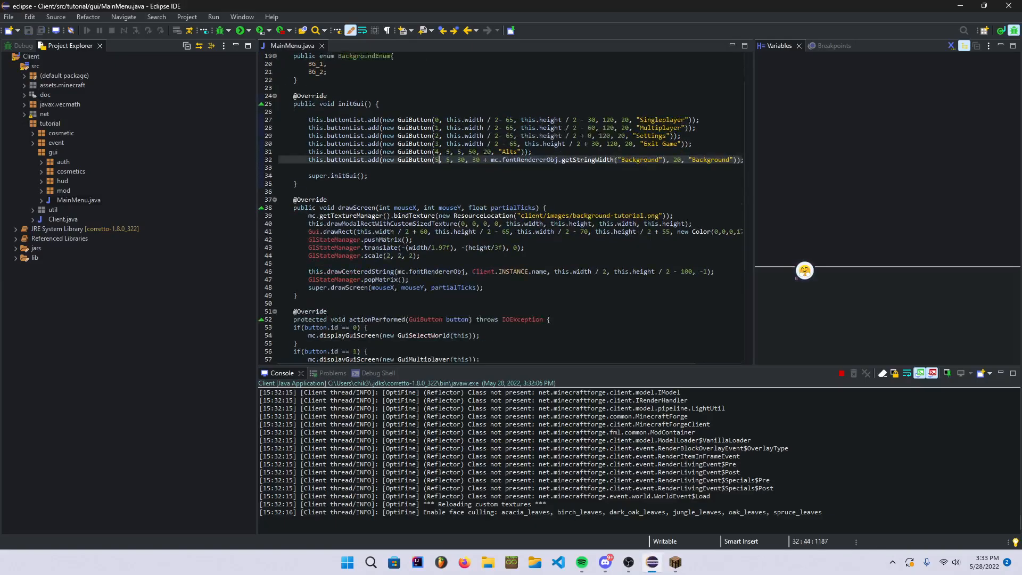
# Step: Add an empty if(button.id == 5) block below the button 4 handler in actionPerformed
pyautogui.scroll(-3)
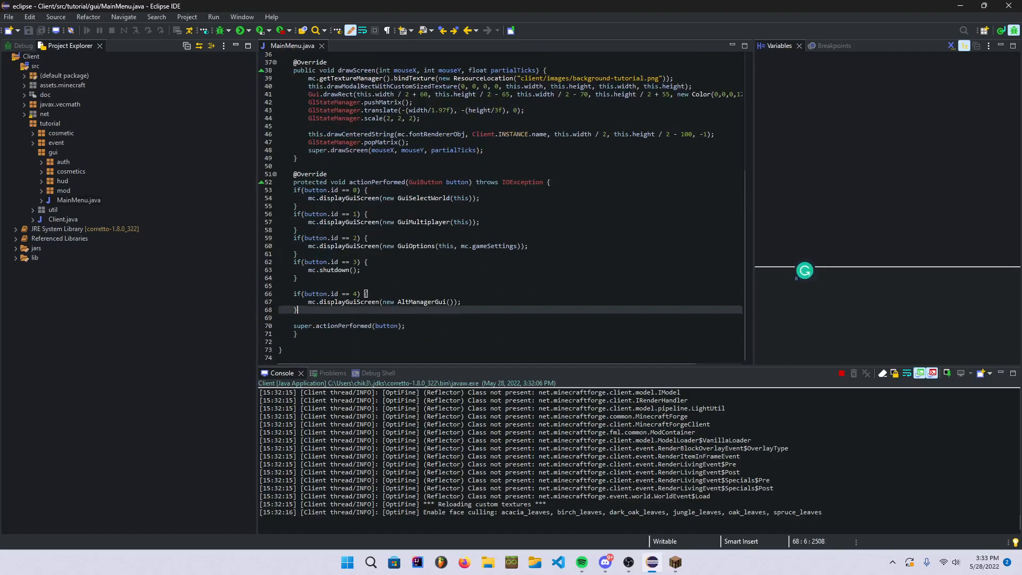
pyautogui.write('if(button.id == 5) {')
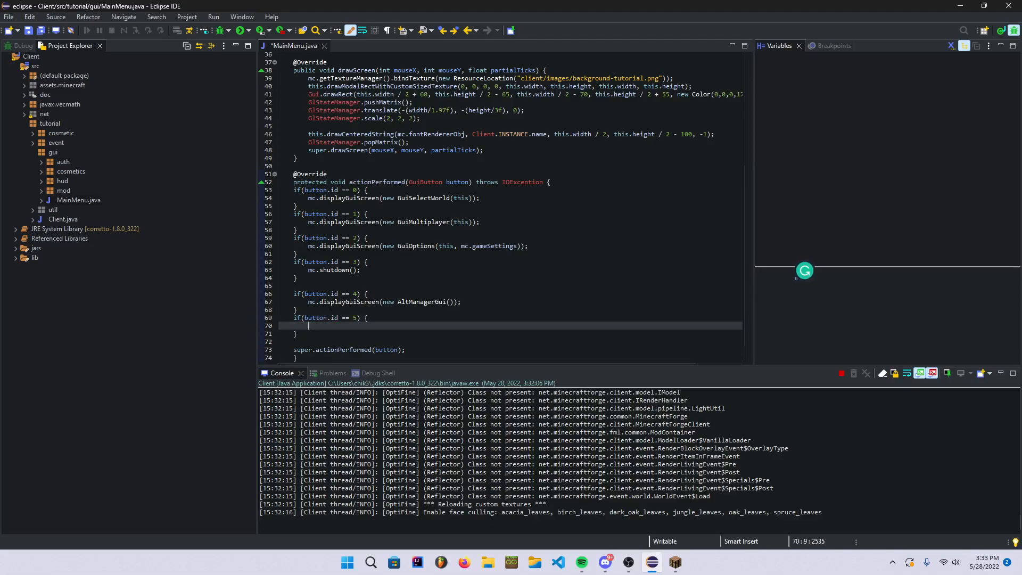
pyautogui.scroll(3)
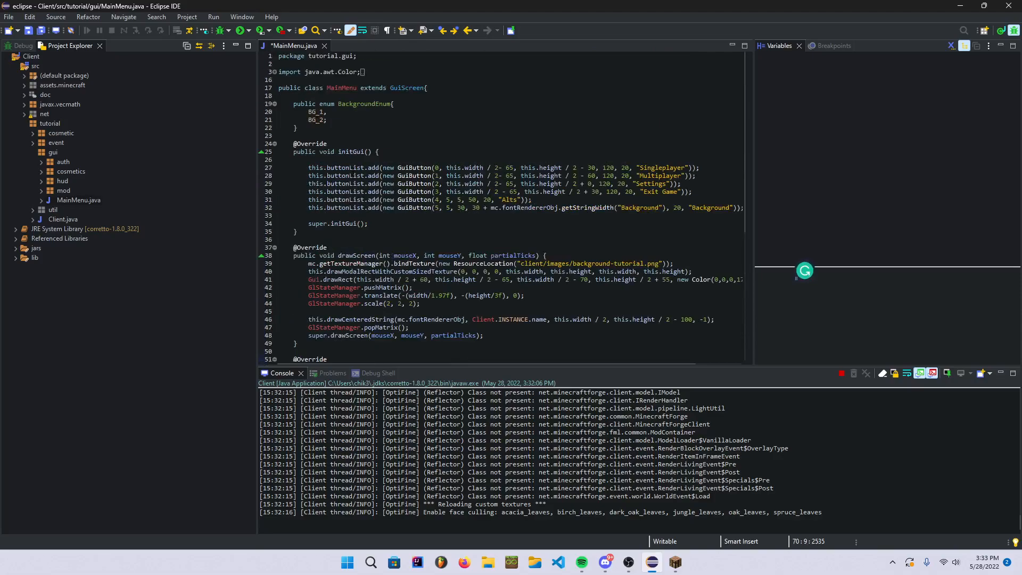
# Step: Add field public BackgroundEnum background = BackgroundEnum.BG_1 below the enum and save
pyautogui.click(298, 127)
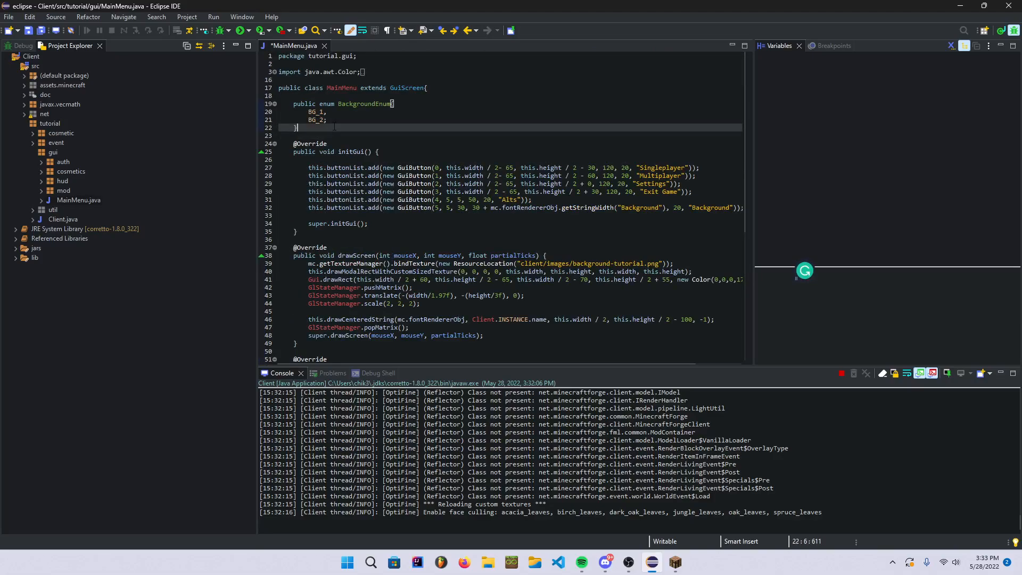
pyautogui.press('Return')
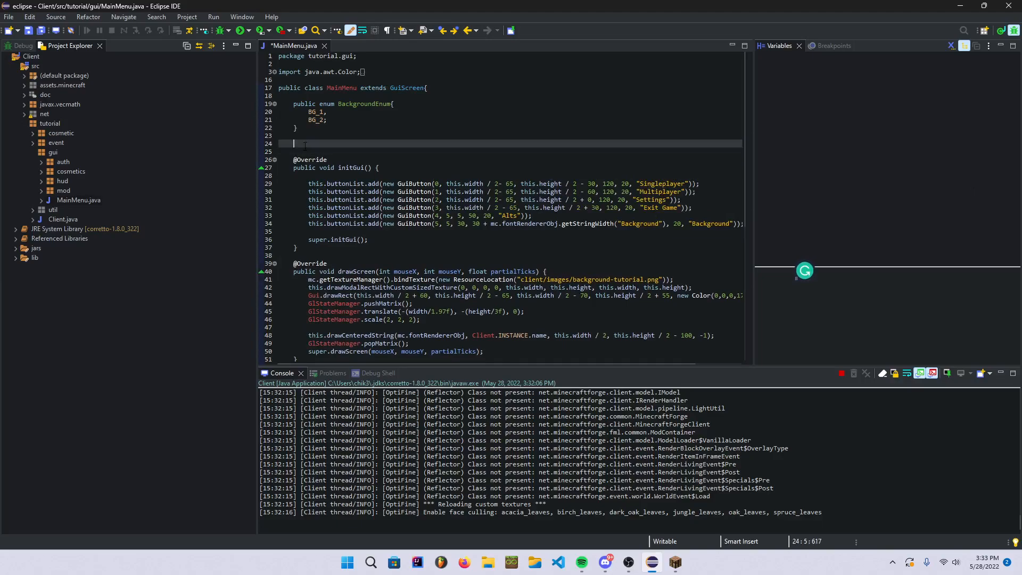
pyautogui.write('public')
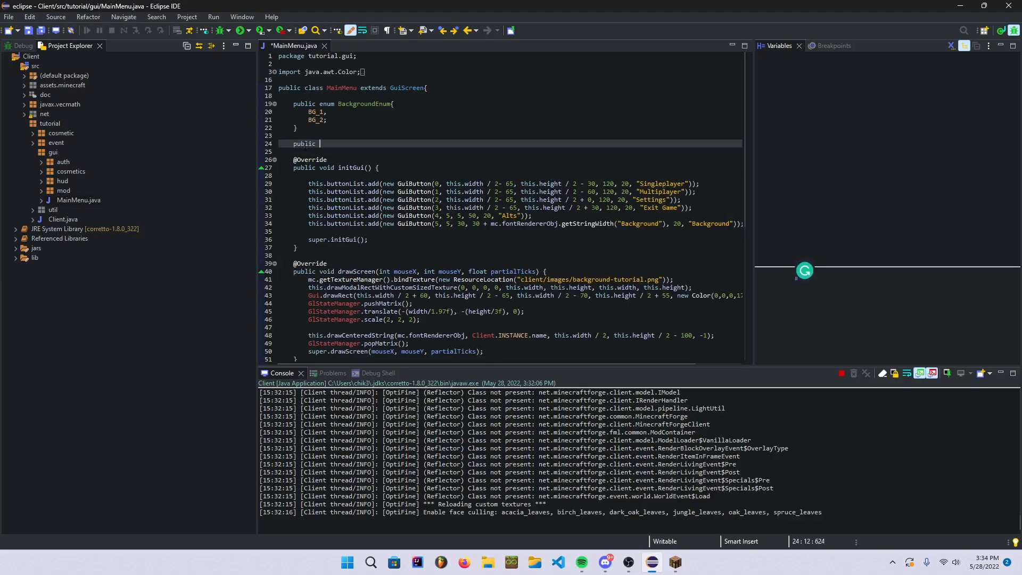
pyautogui.write('Backgr')
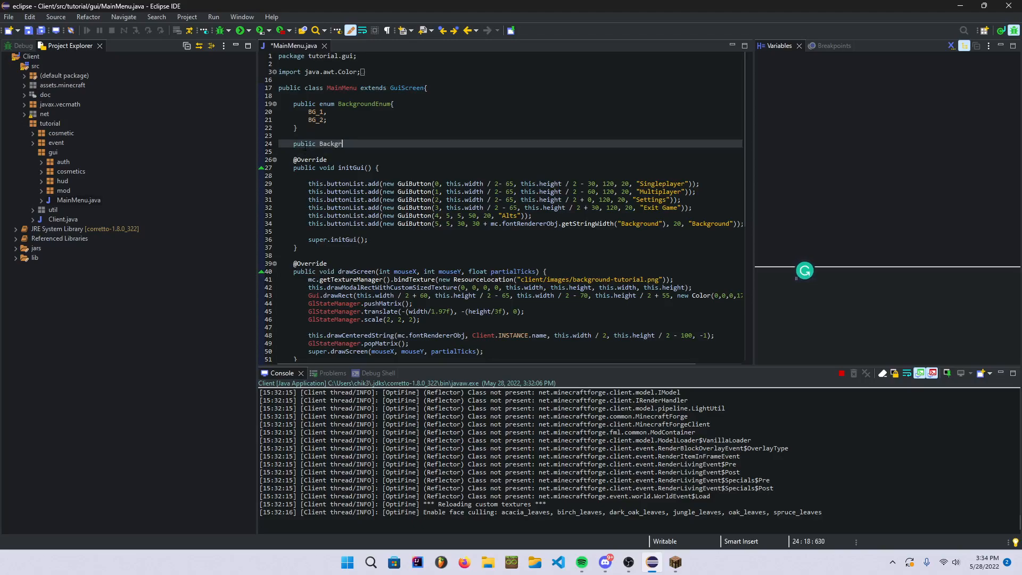
pyautogui.write('oundEnum backgr')
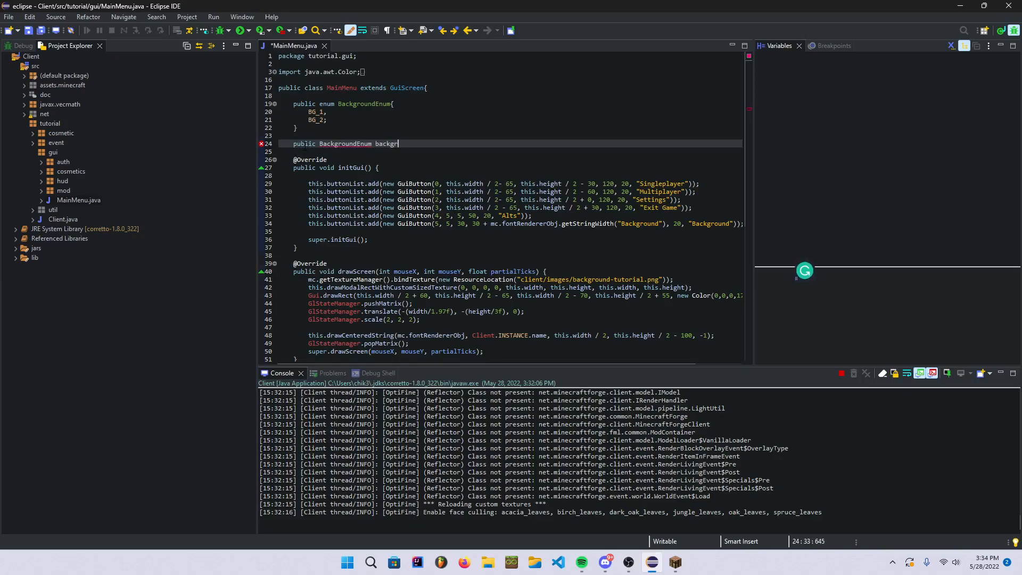
pyautogui.write('ound =')
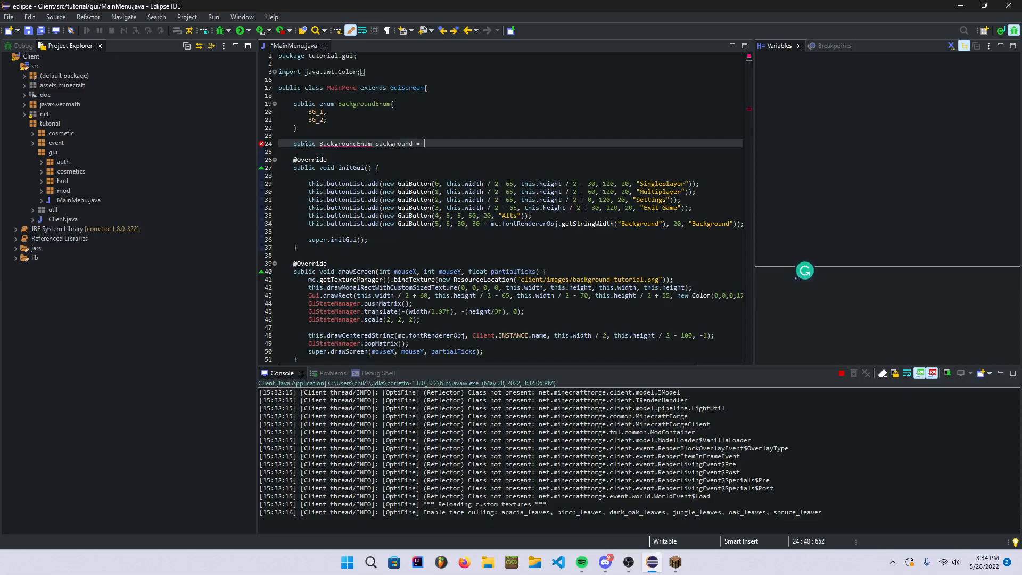
pyautogui.write('B')
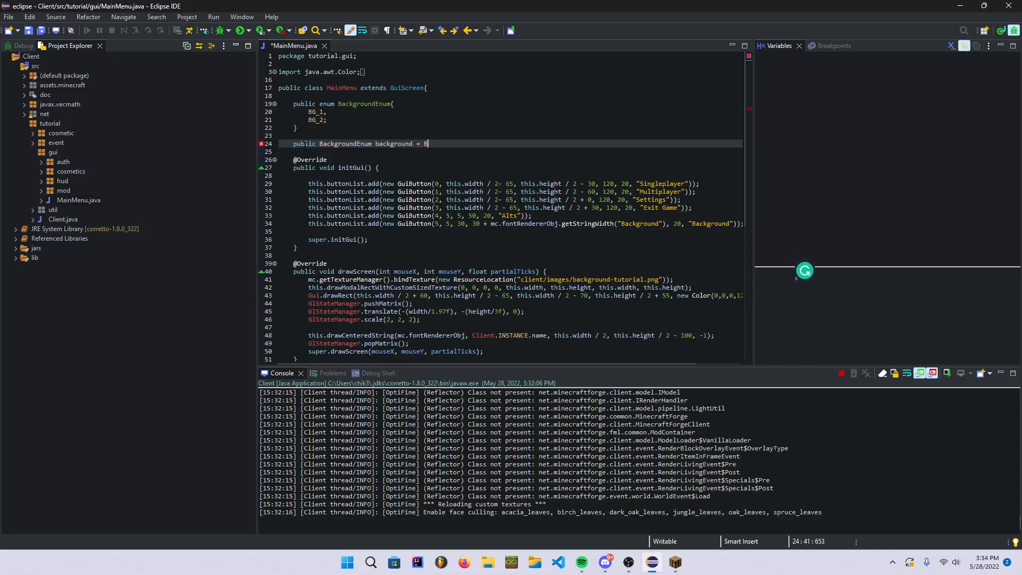
pyautogui.write('ackgroundEnum.BG_1;')
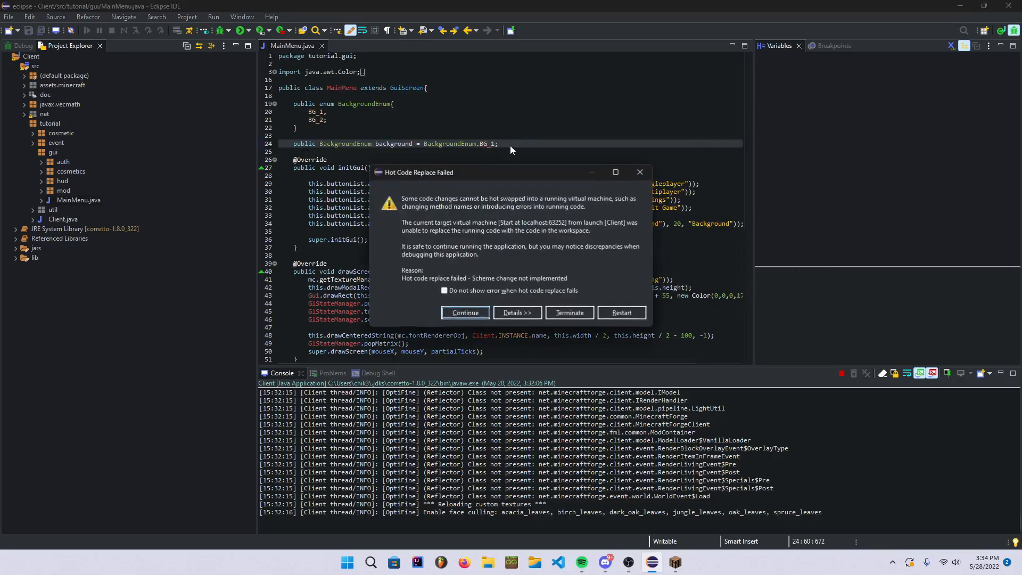
# Step: Relaunch the client and add an if(background == BackgroundEnum.BG_1) toggle in the button 5 handler
pyautogui.click(568, 312)
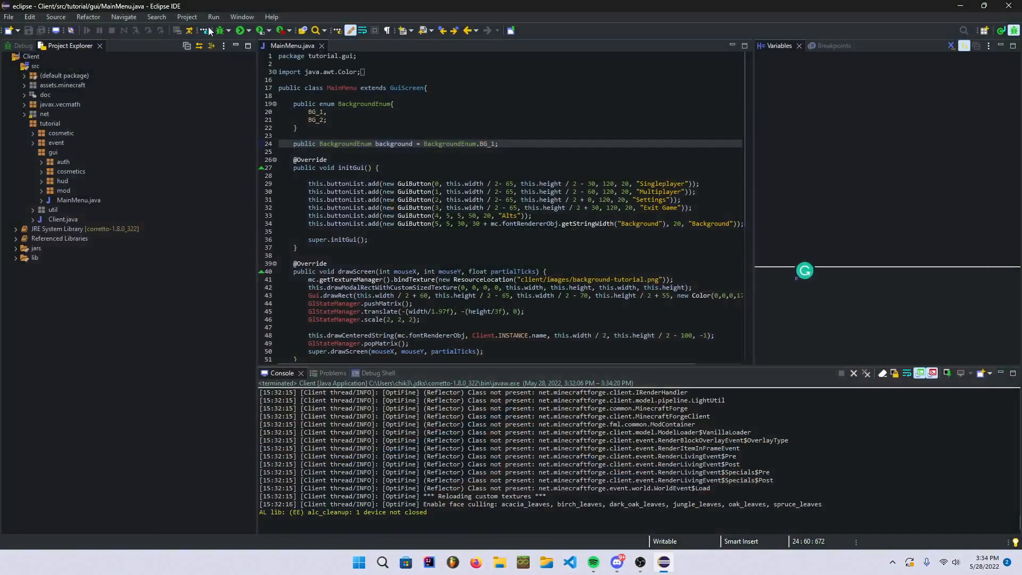
pyautogui.click(251, 31)
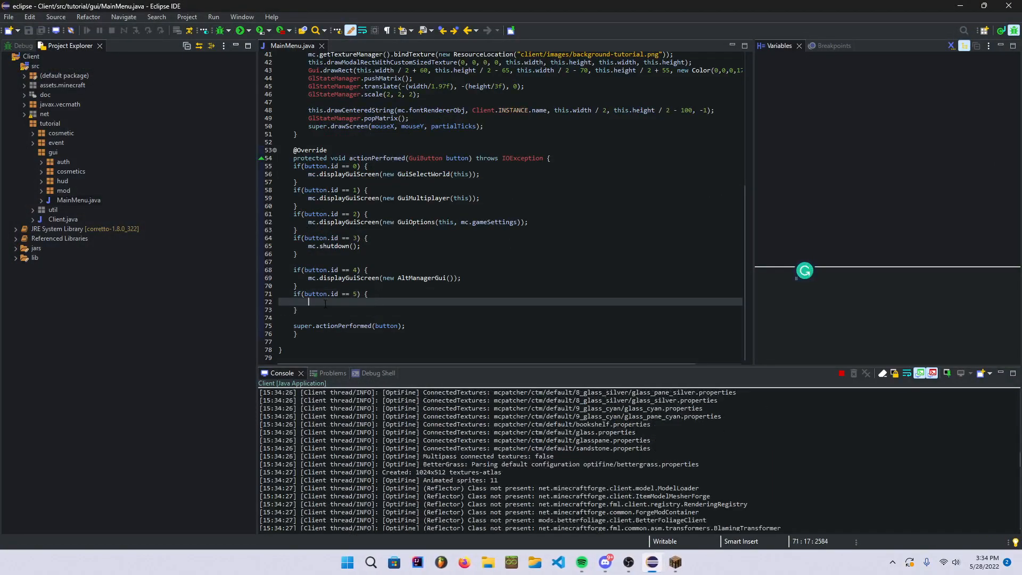
pyautogui.write('if(')
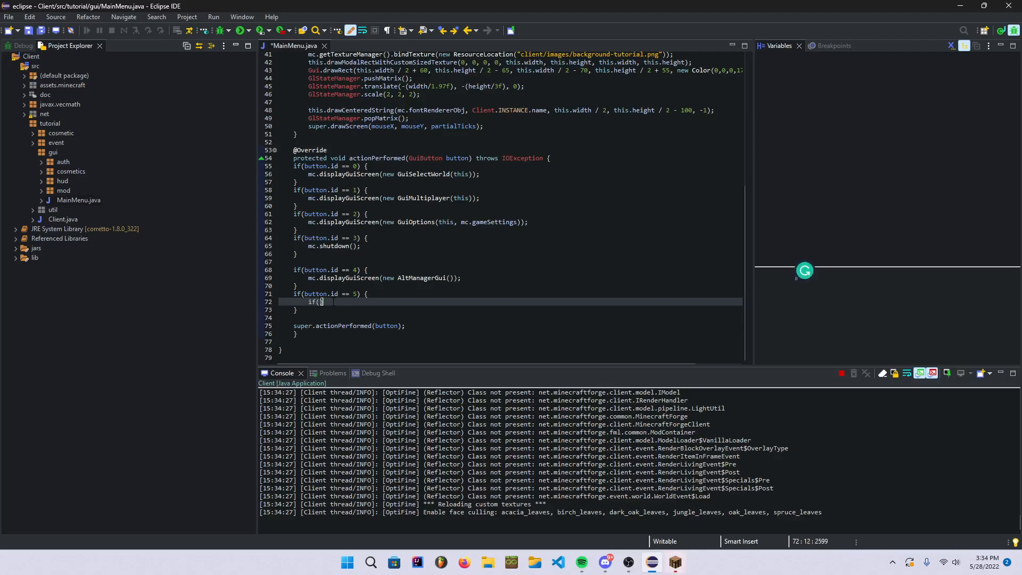
pyautogui.write('background')
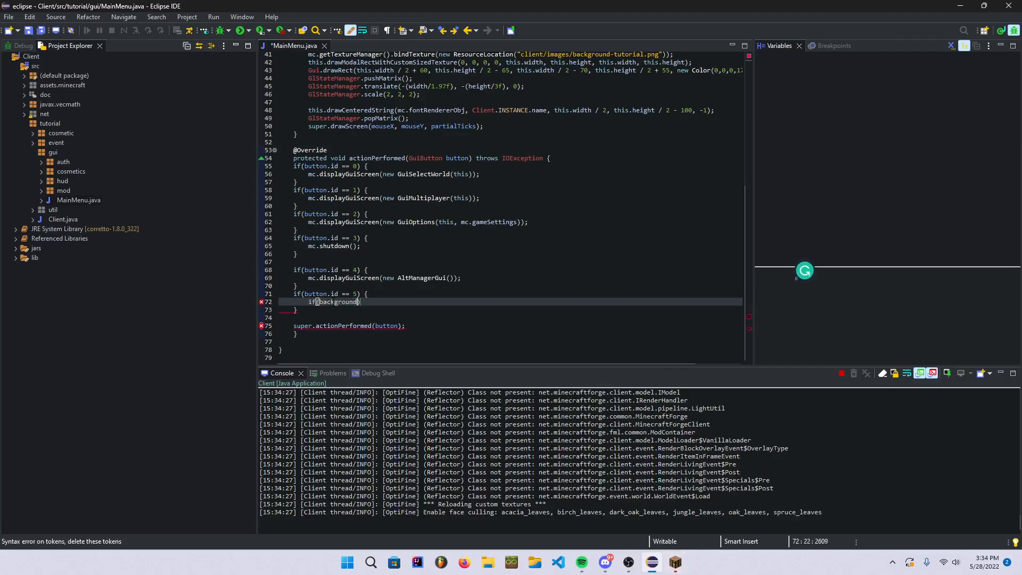
pyautogui.write('== BackgroundE')
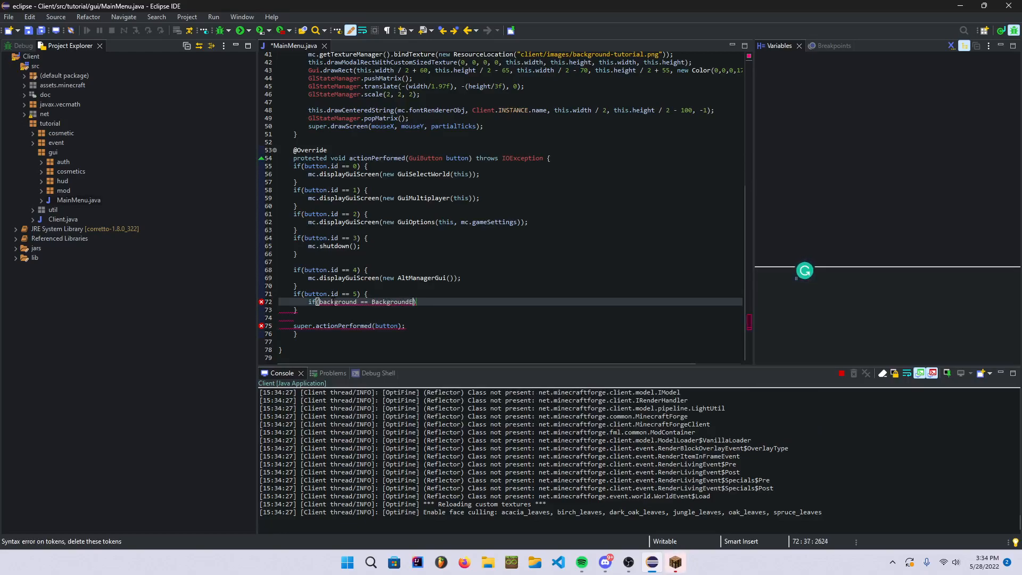
pyautogui.write('.BG_1')
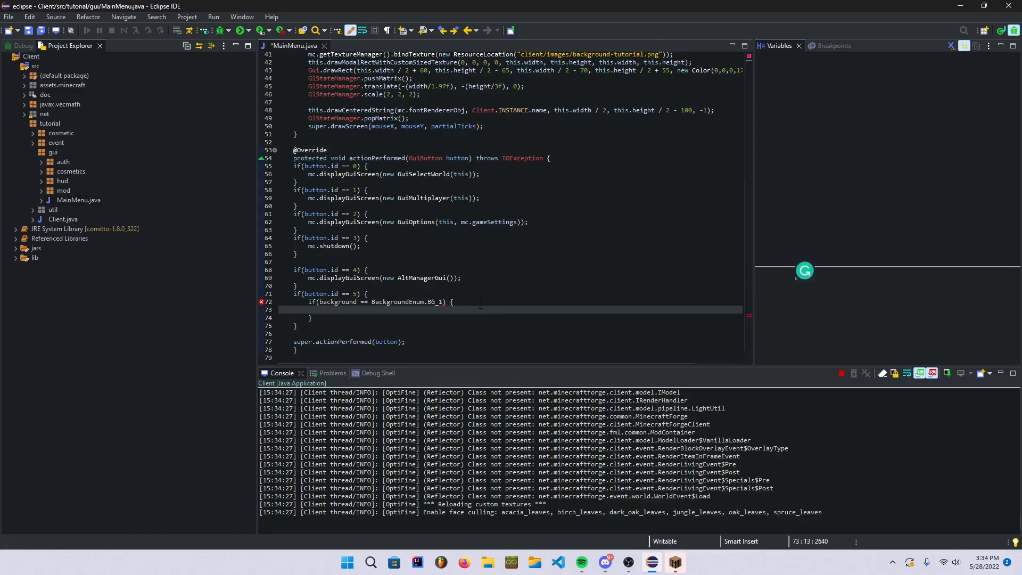
pyautogui.write('B')
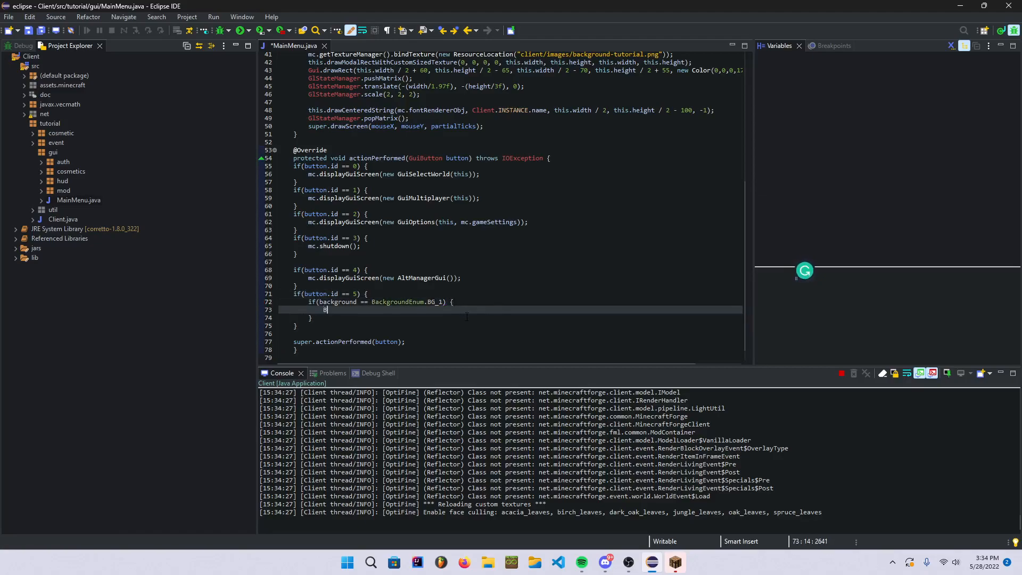
pyautogui.write('ack')
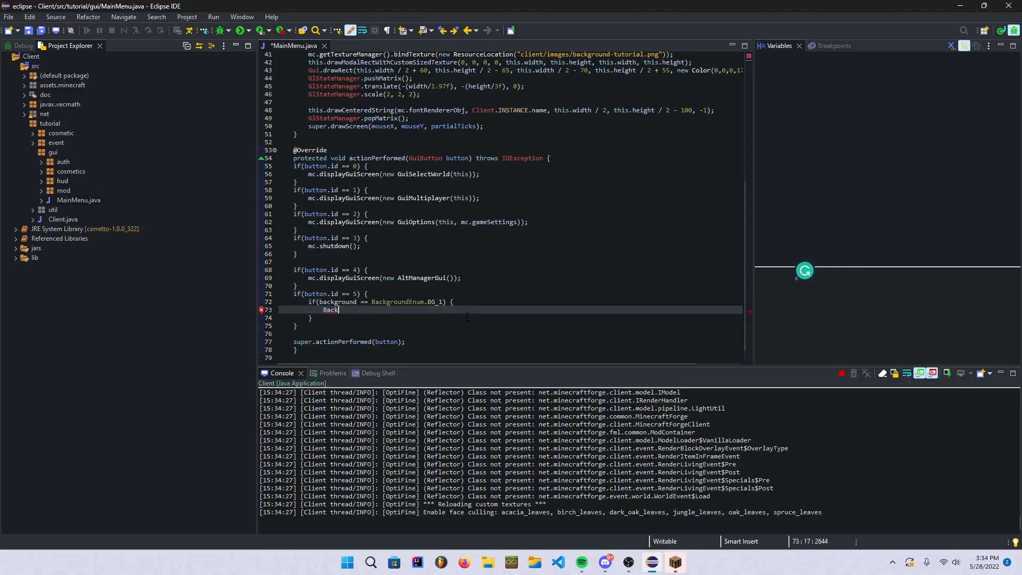
pyautogui.write('.')
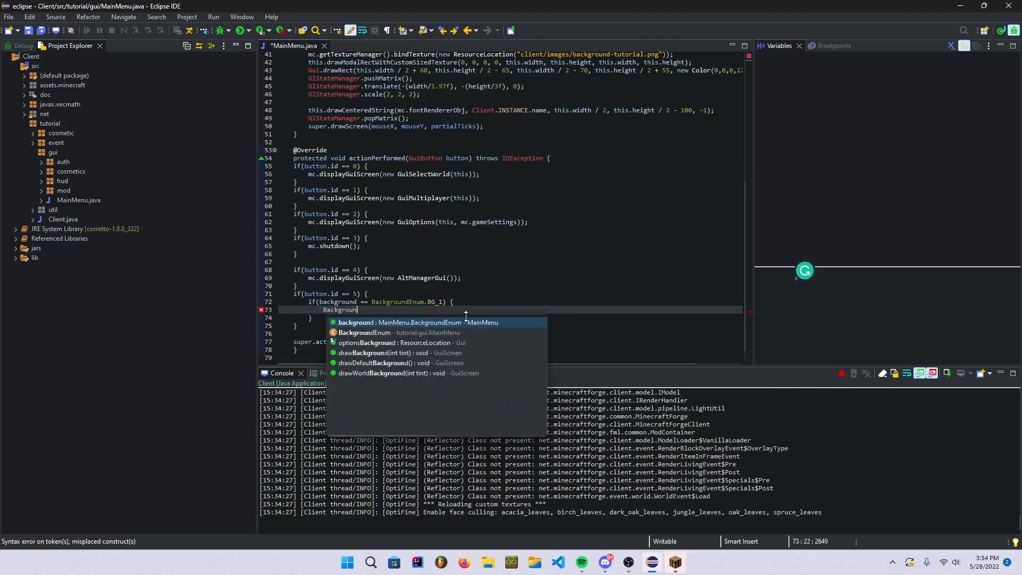
pyautogui.write('.')
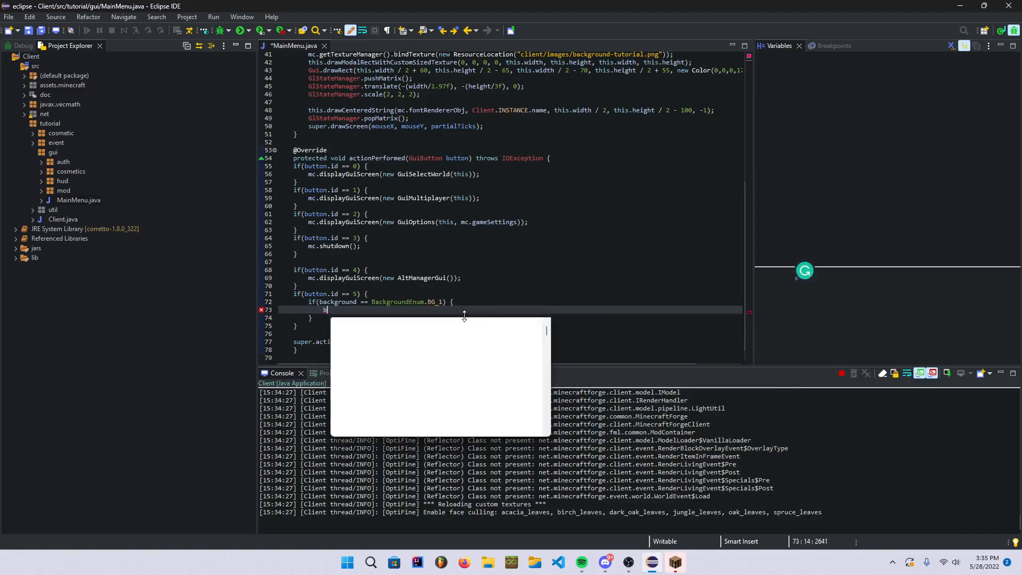
pyautogui.write('ackgr')
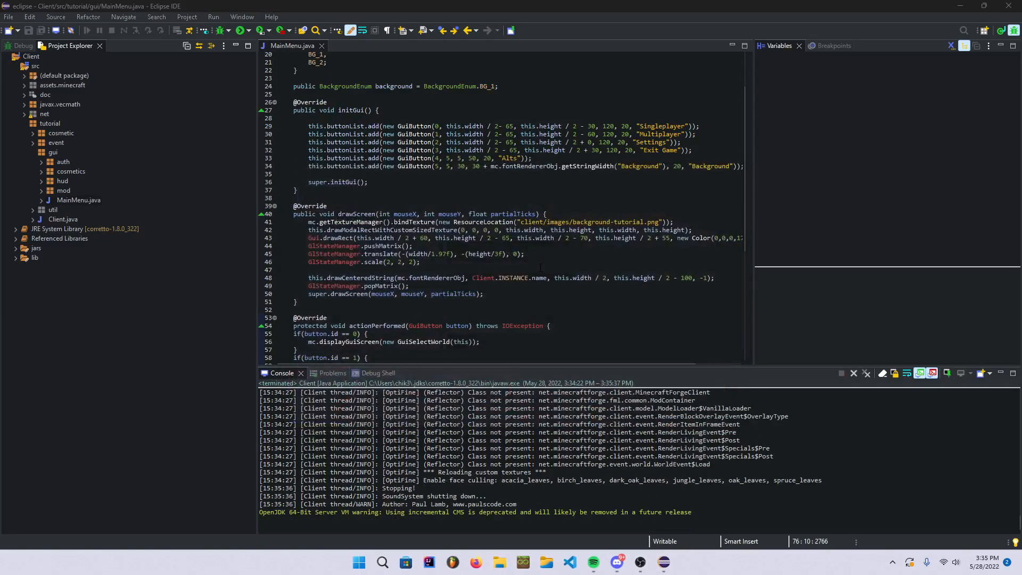
# Step: Wrap drawScreen's bindTexture in an if/else on BackgroundEnum.BG_1 and expand the client images folder
pyautogui.scroll(3)
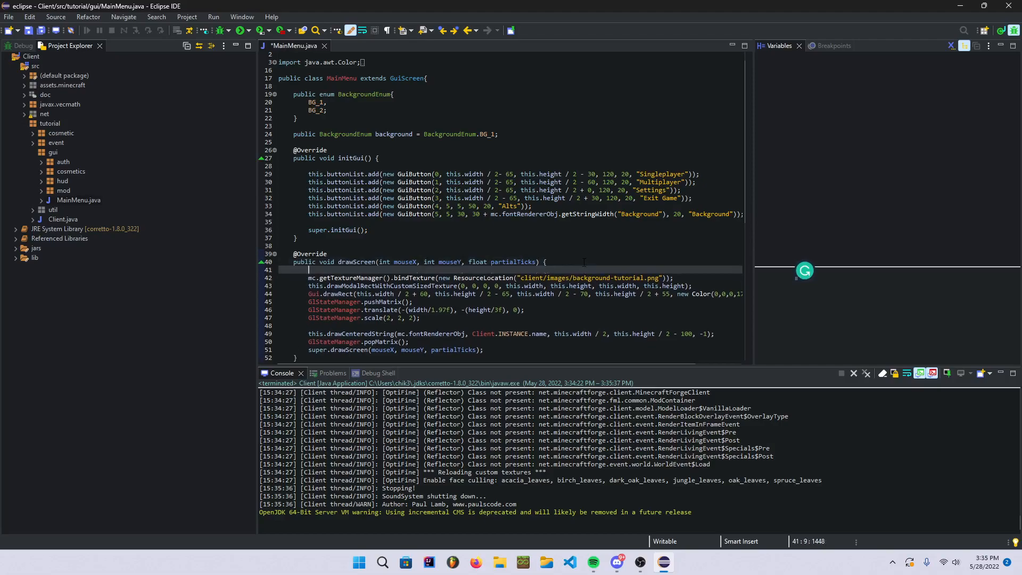
pyautogui.write('if(background == Back')
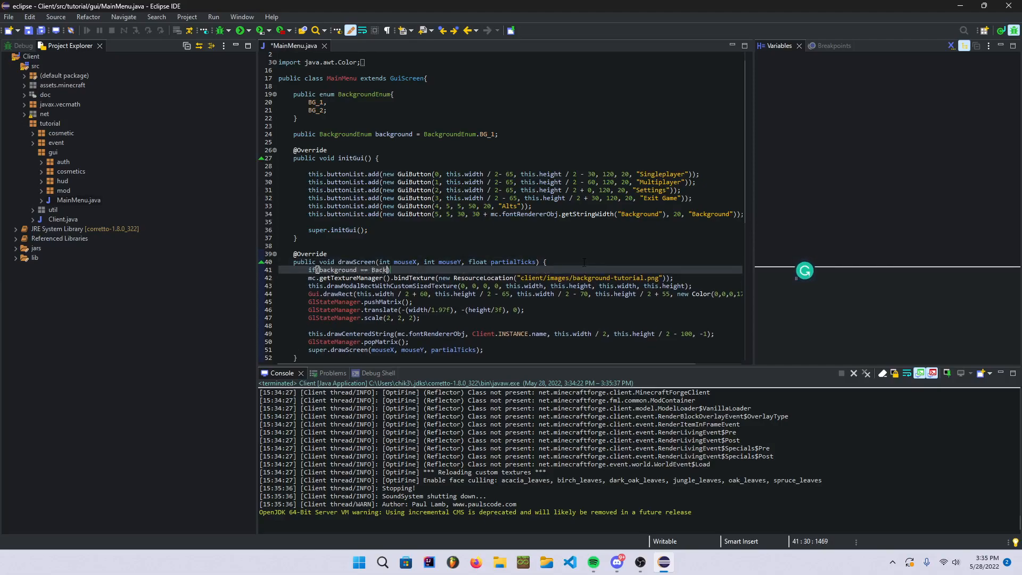
pyautogui.write('groundEnum')
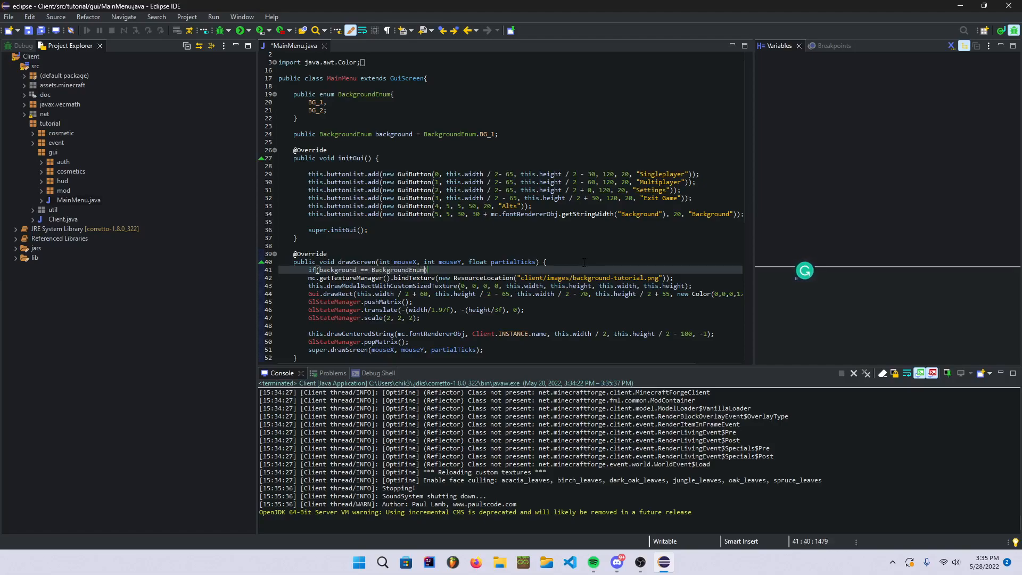
pyautogui.write('.BG_1')
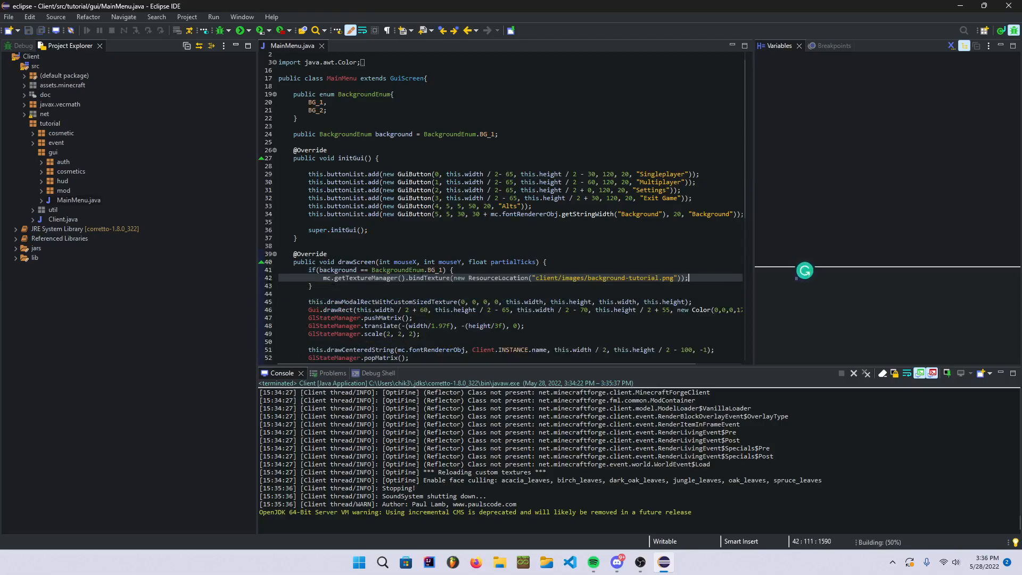
pyautogui.click(311, 285)
pyautogui.write(' else {')
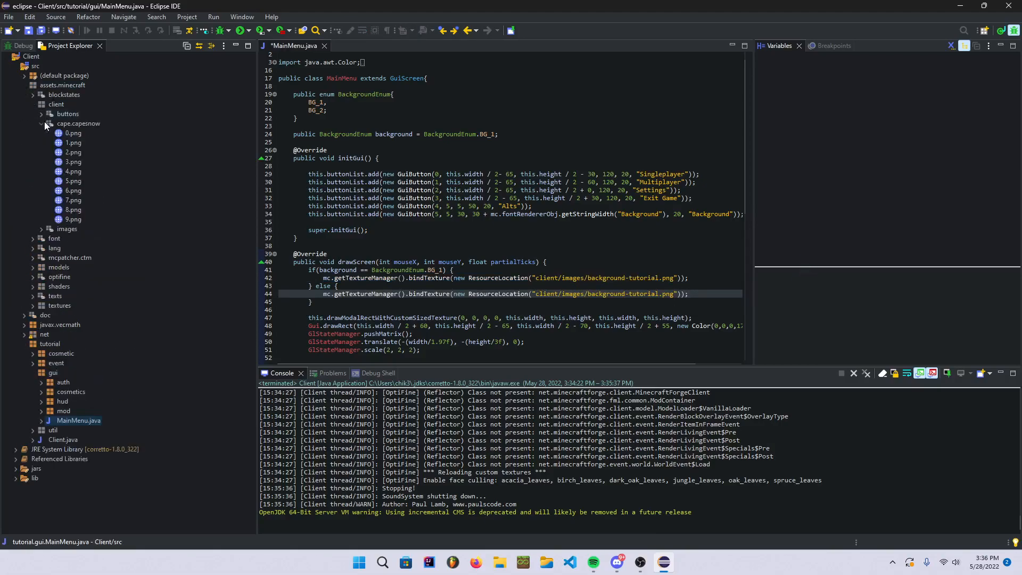
pyautogui.click(40, 123)
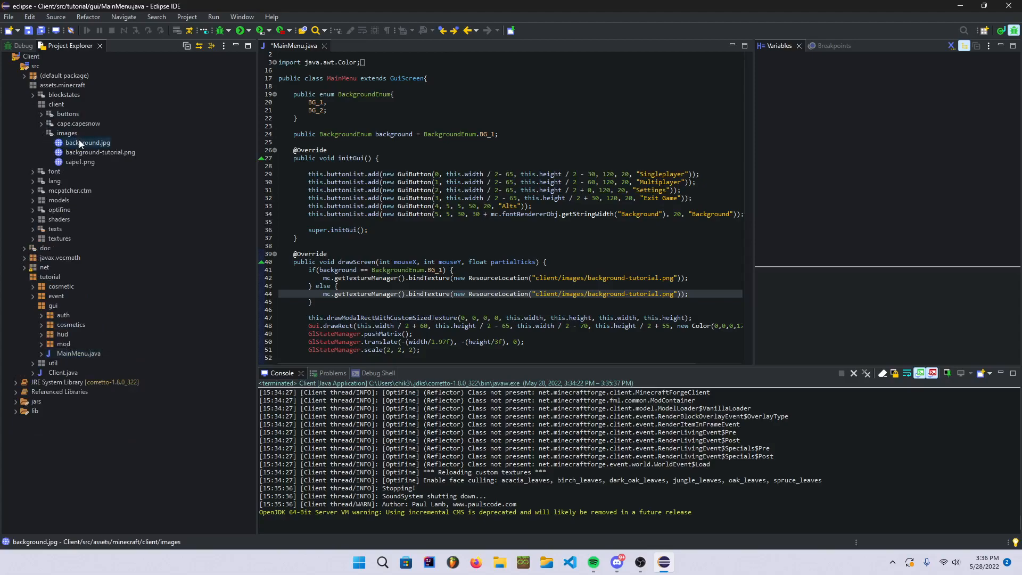
# Step: Preview background.jpg, point the else branch at client/images/background.jpg, and relaunch the client
pyautogui.doubleClick(88, 142)
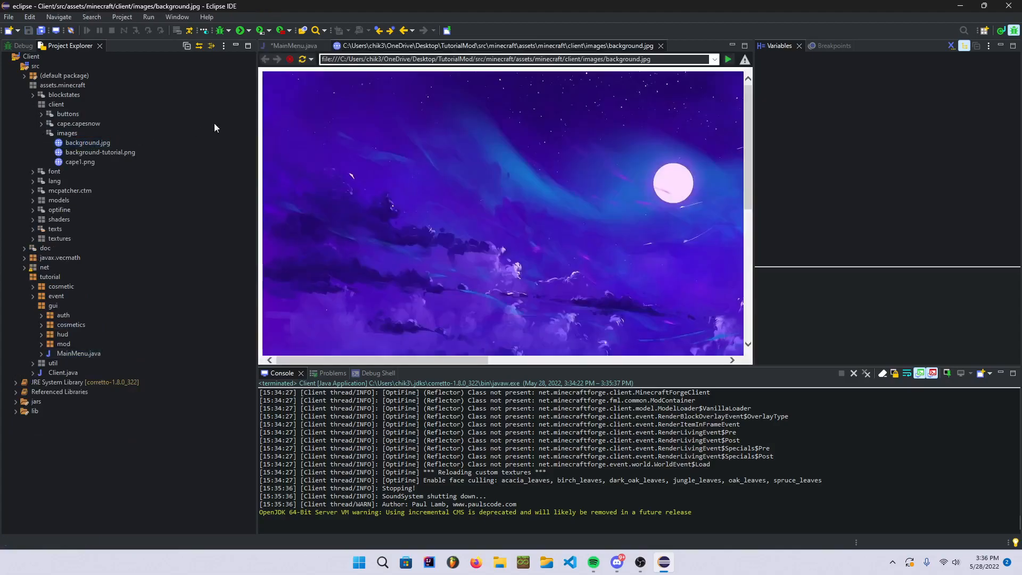
pyautogui.click(293, 45)
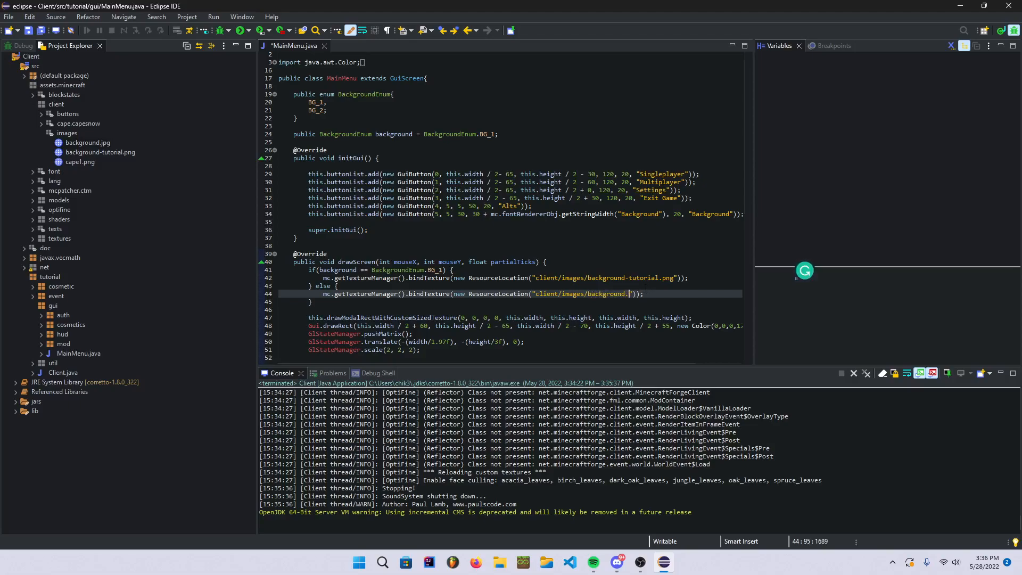
pyautogui.write('jpg')
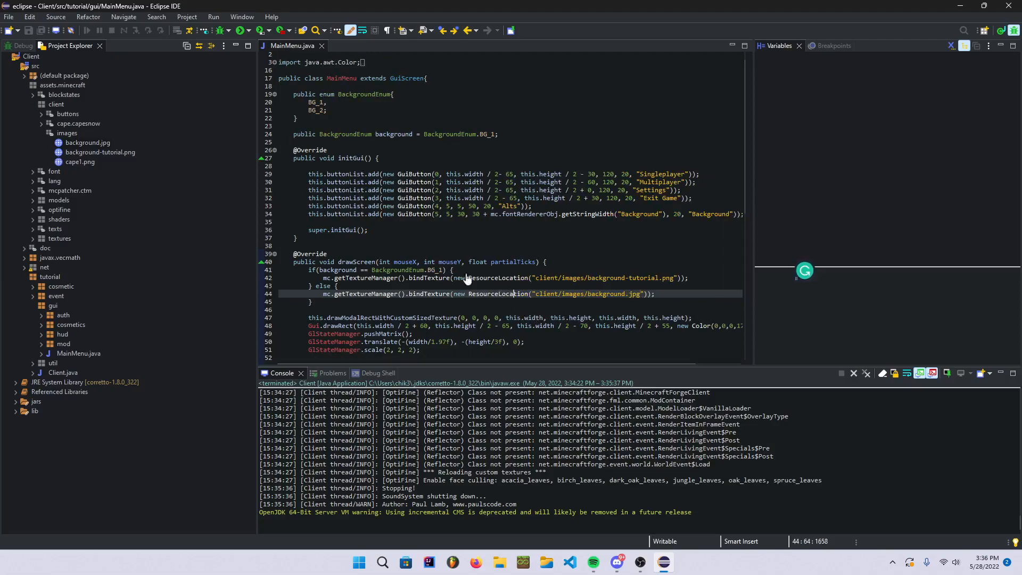
pyautogui.moveTo(219, 31)
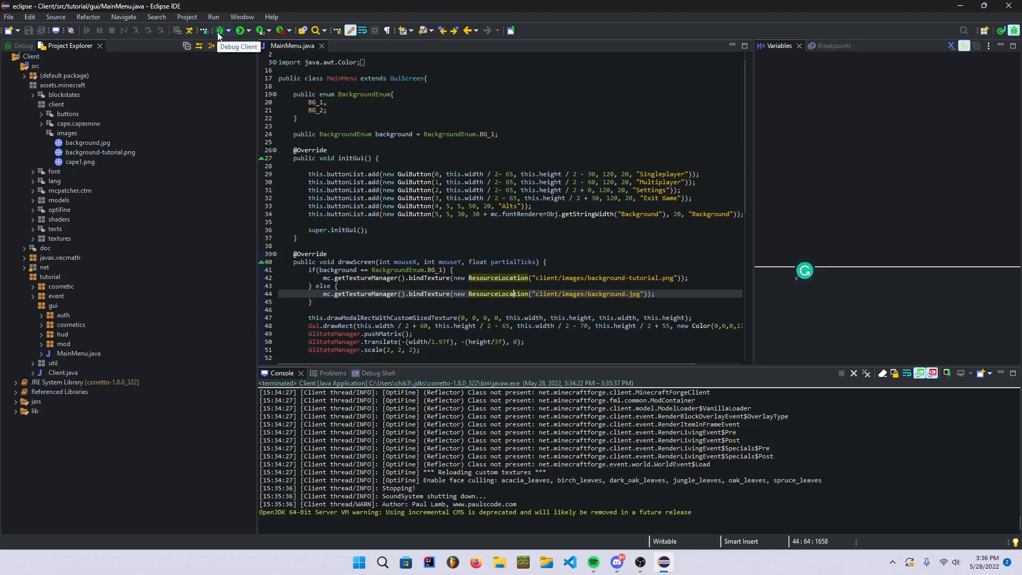
pyautogui.click(881, 372)
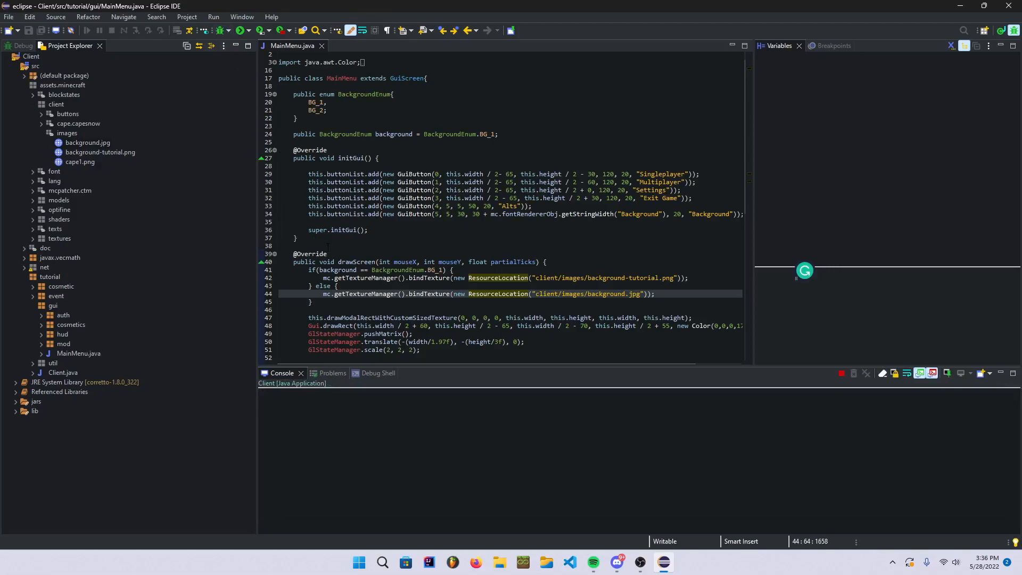
pyautogui.click(223, 31)
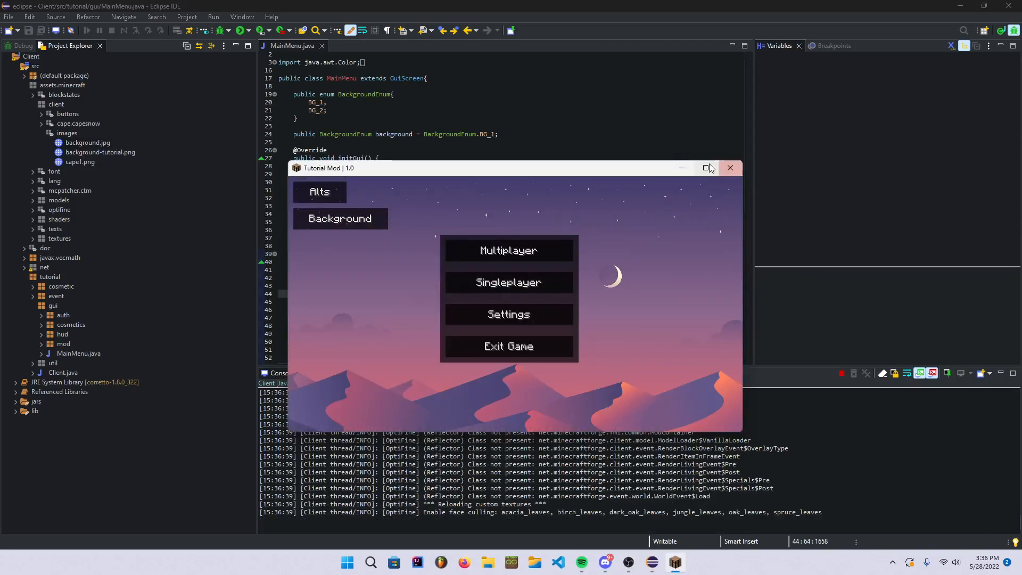
# Step: Maximize the game, toggle the background to dunes and back to night, then cancel Multiplayer
pyautogui.click(705, 168)
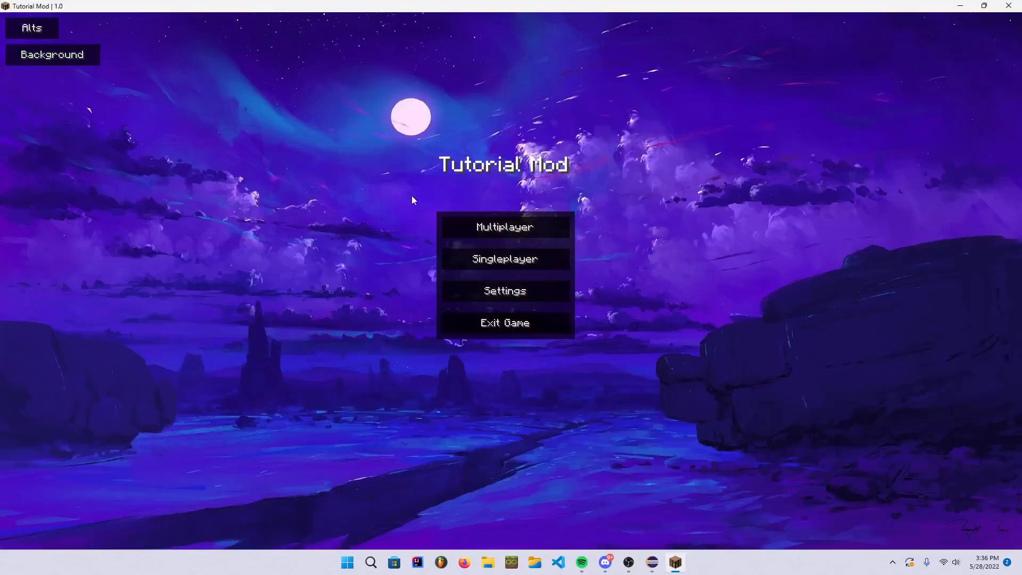
pyautogui.moveTo(504, 258)
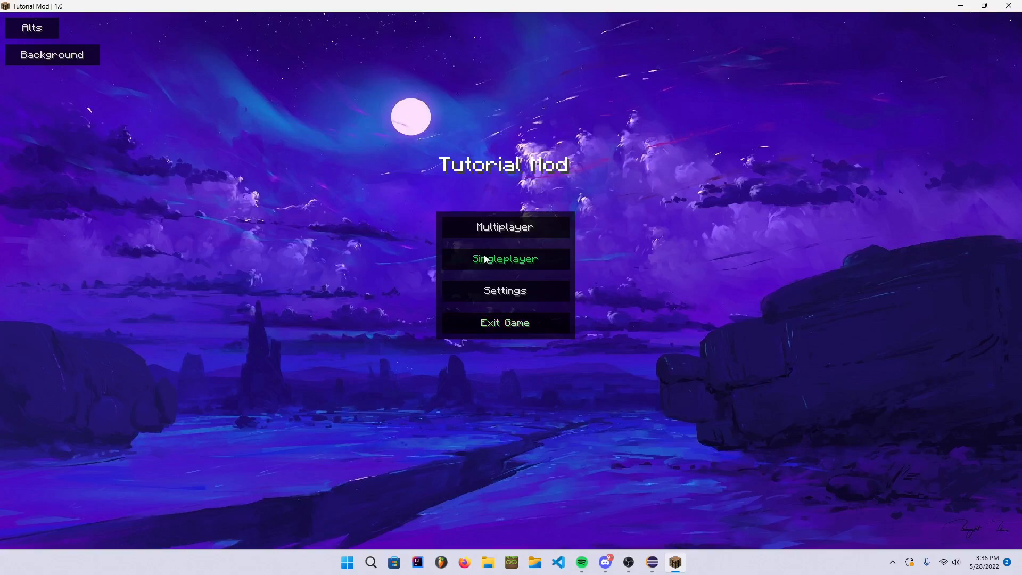
pyautogui.moveTo(520, 191)
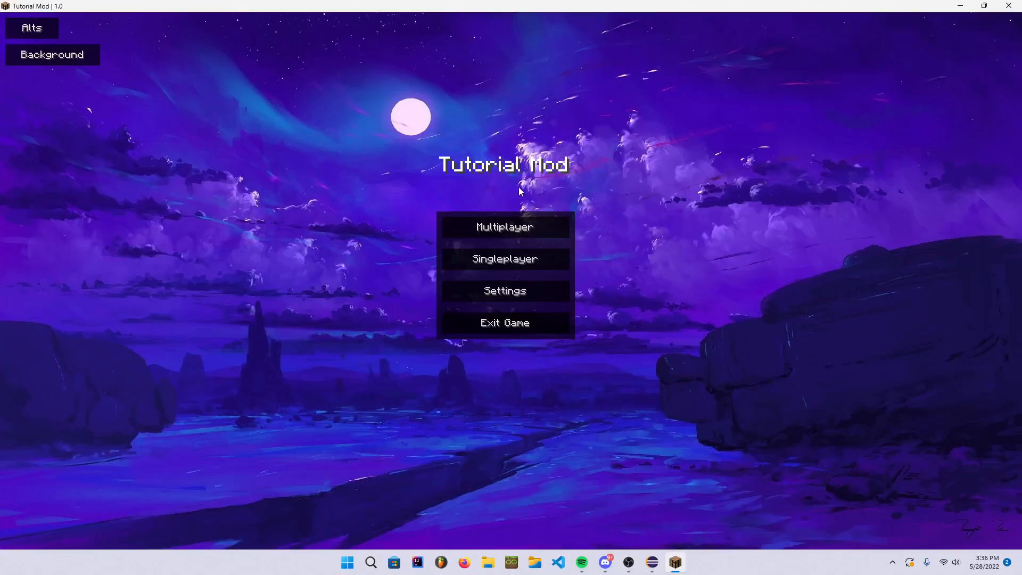
pyautogui.moveTo(293, 198)
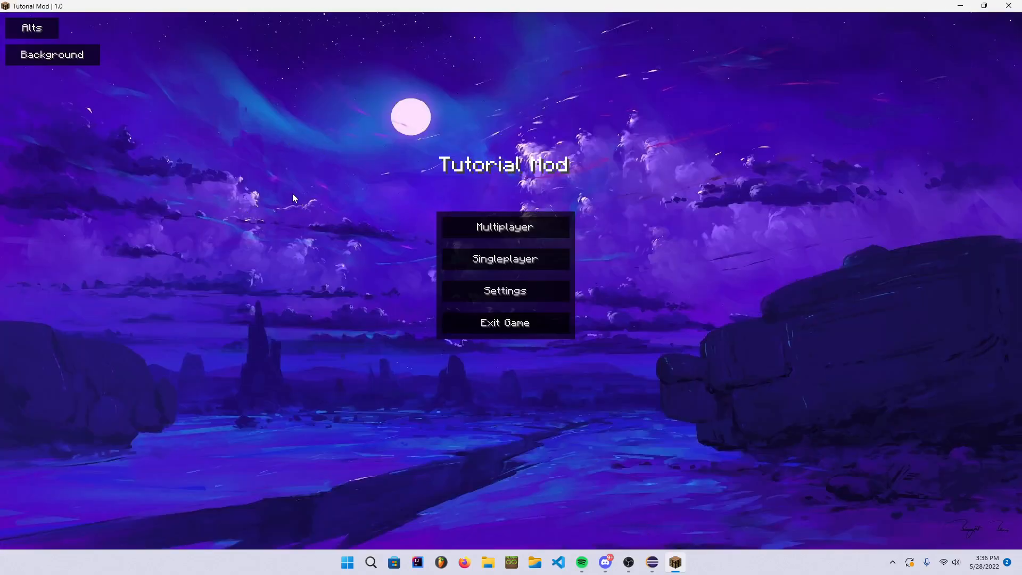
pyautogui.click(51, 54)
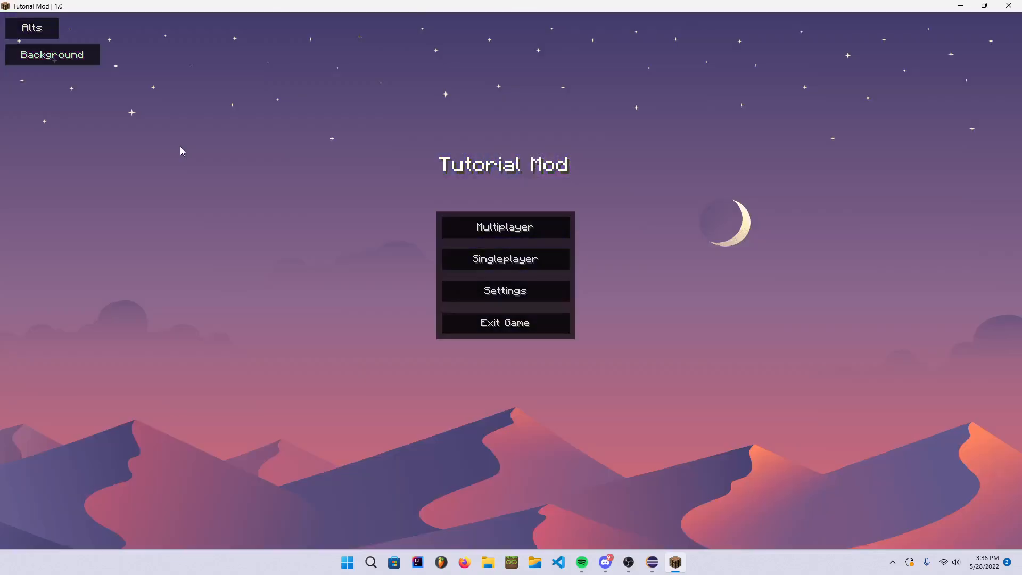
pyautogui.moveTo(65, 71)
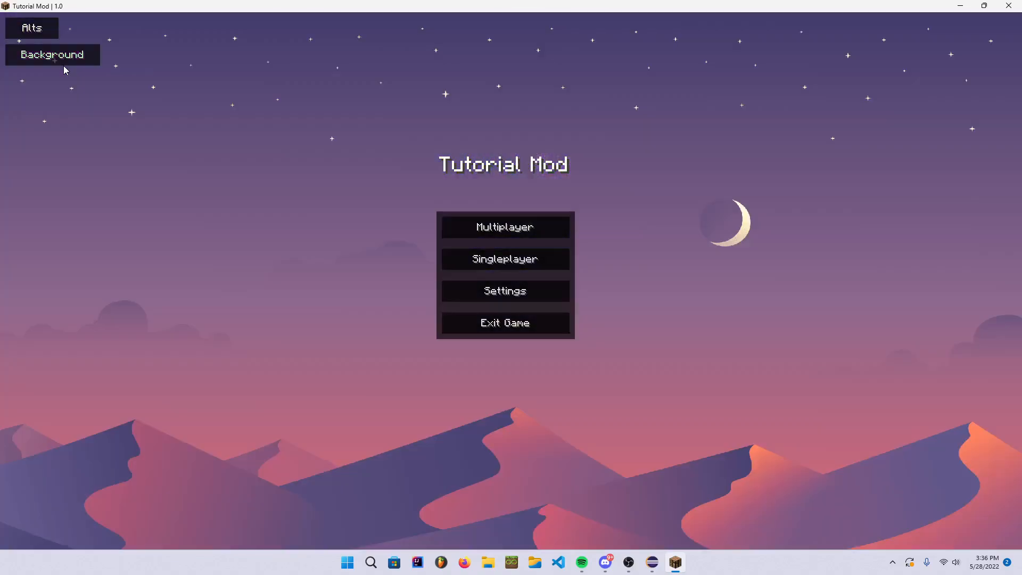
pyautogui.click(51, 55)
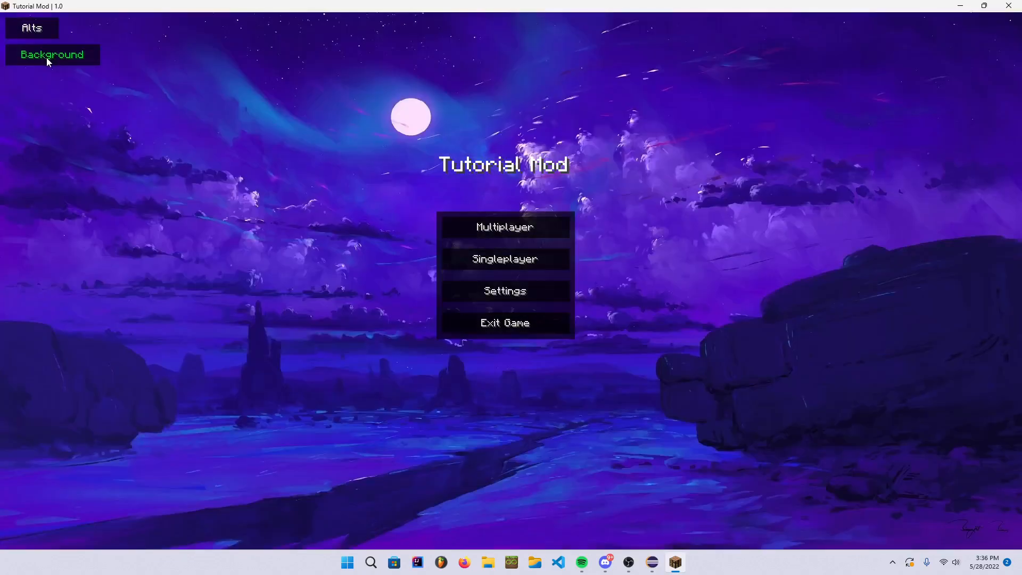
pyautogui.click(505, 226)
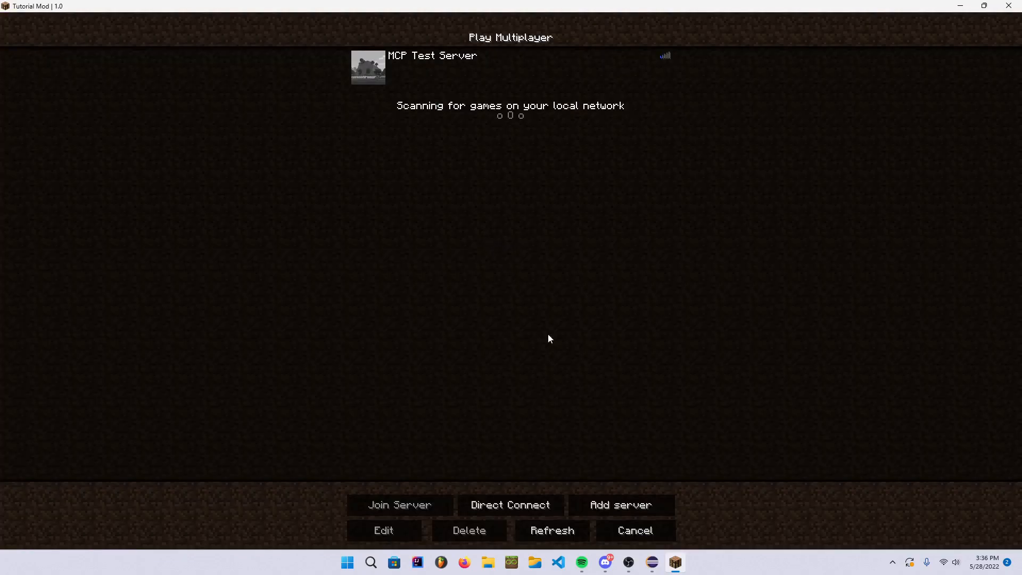
pyautogui.click(633, 530)
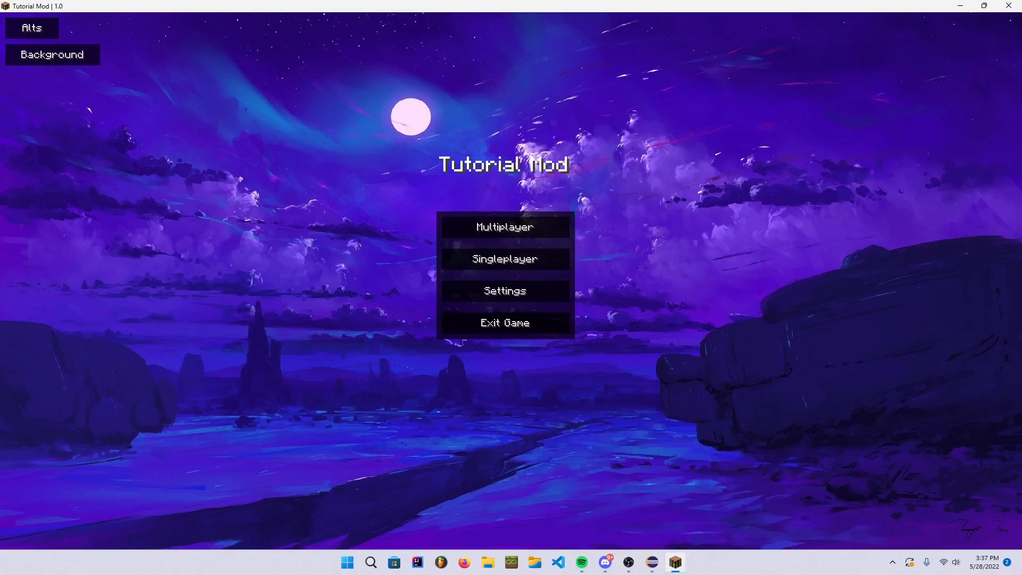
pyautogui.moveTo(581, 94)
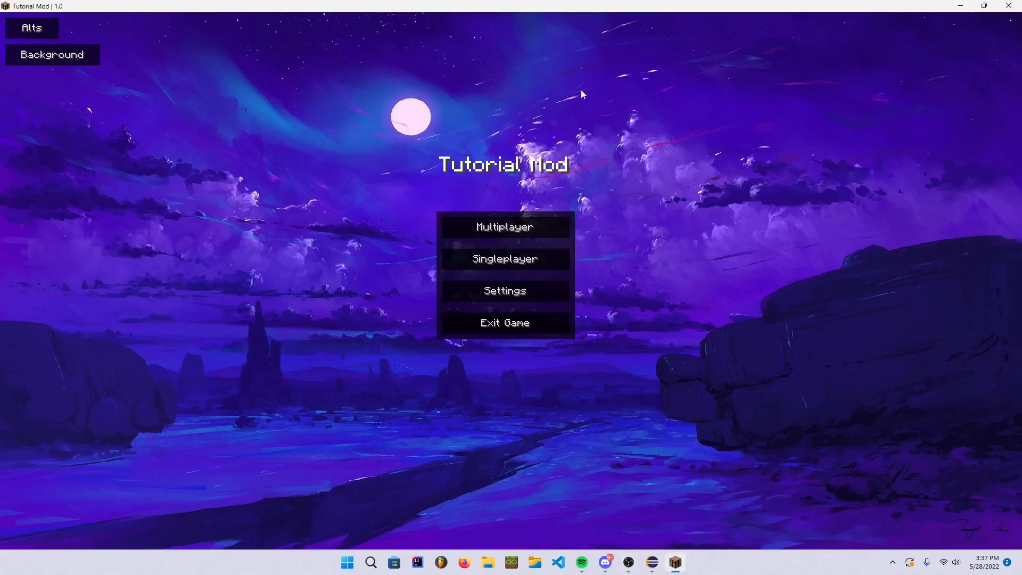